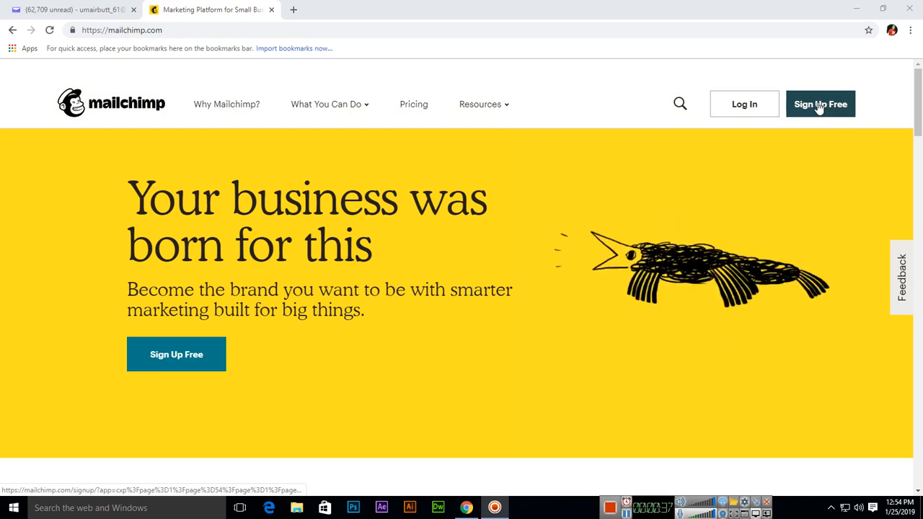
Open the free sign-up form and enter the account email address
click(819, 104)
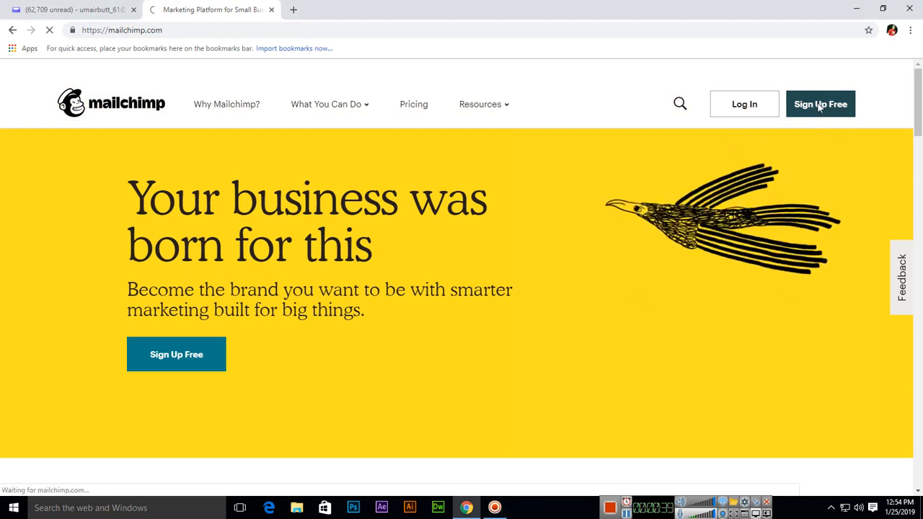
click(820, 103)
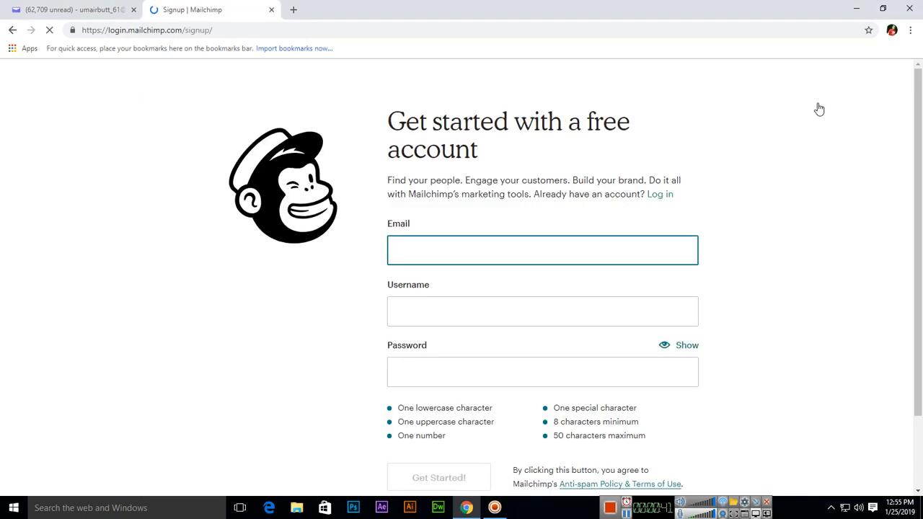
scroll(down, 3)
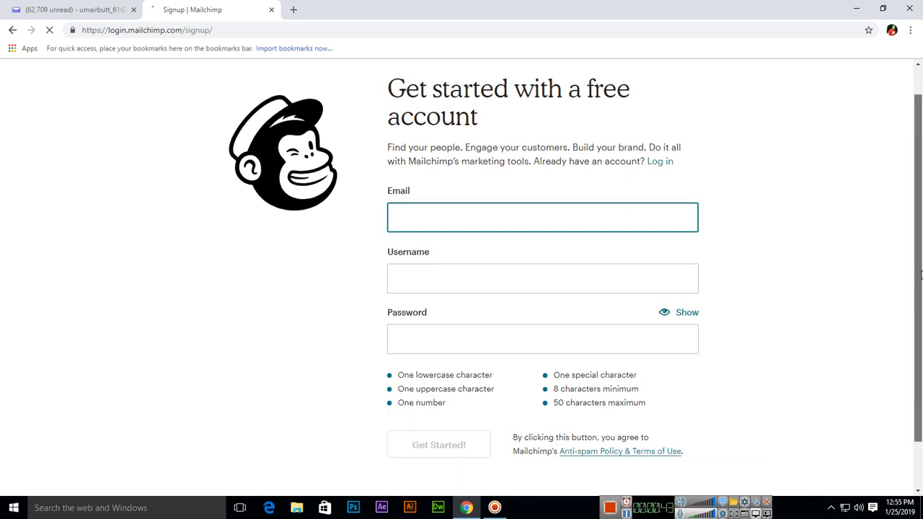
click(542, 217)
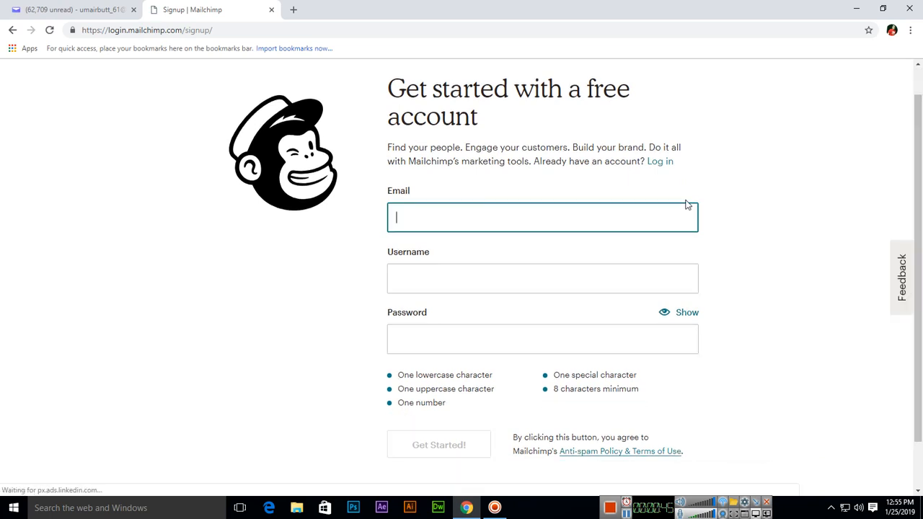
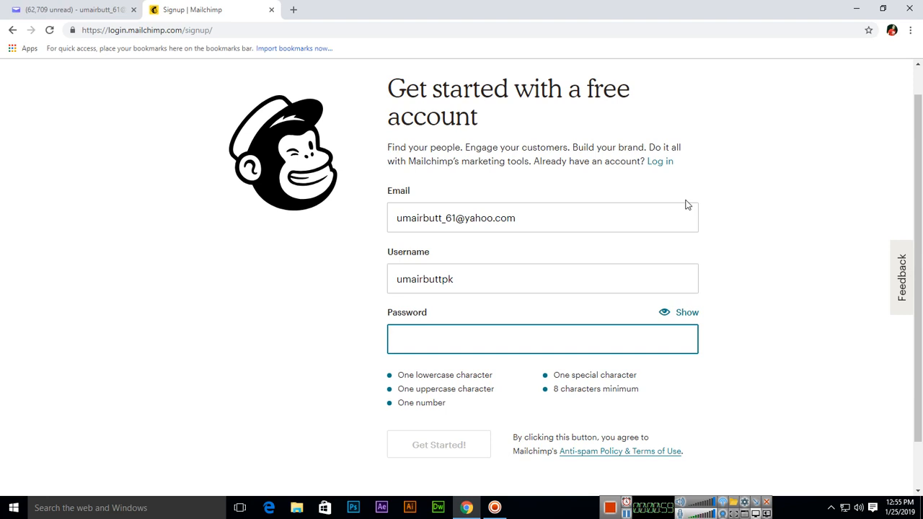
Enter the username and a secure password, then submit the sign-up form
click(542, 339)
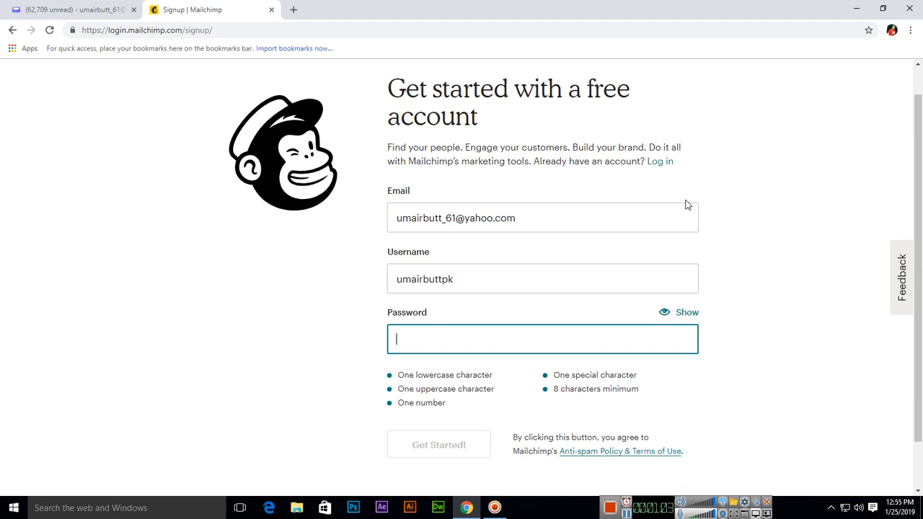
text(A)
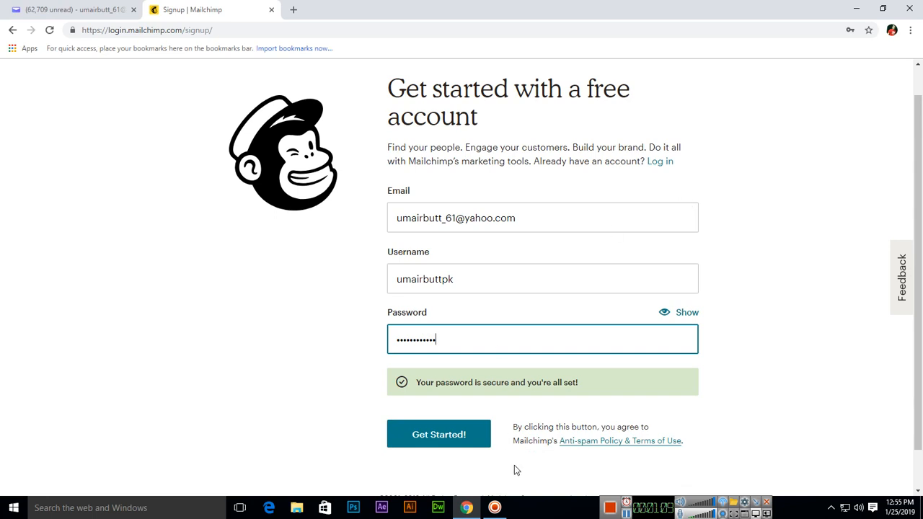
click(438, 434)
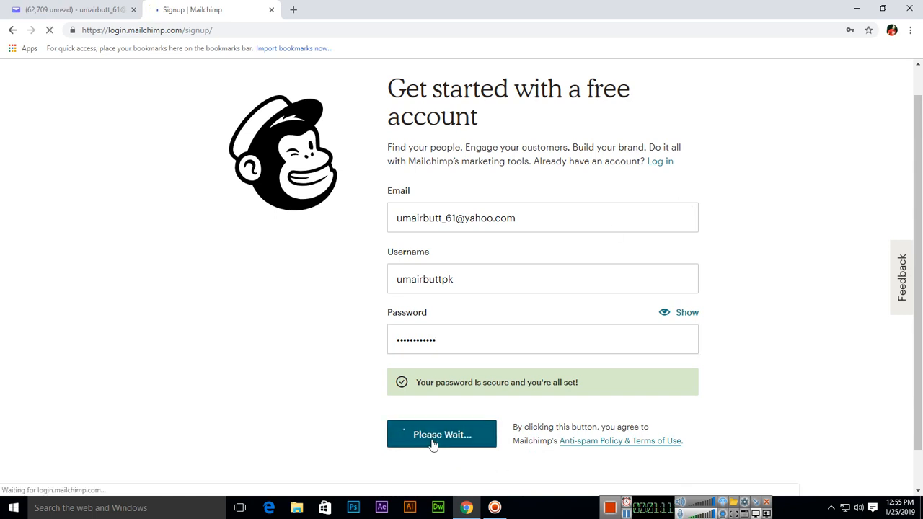
Confirm the sign-up and decline Chrome's offer to save the password
click(441, 434)
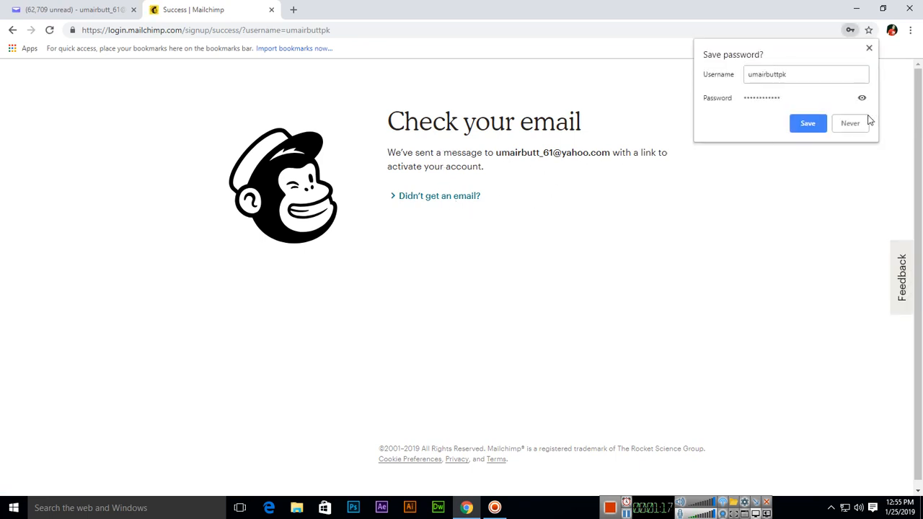
click(72, 10)
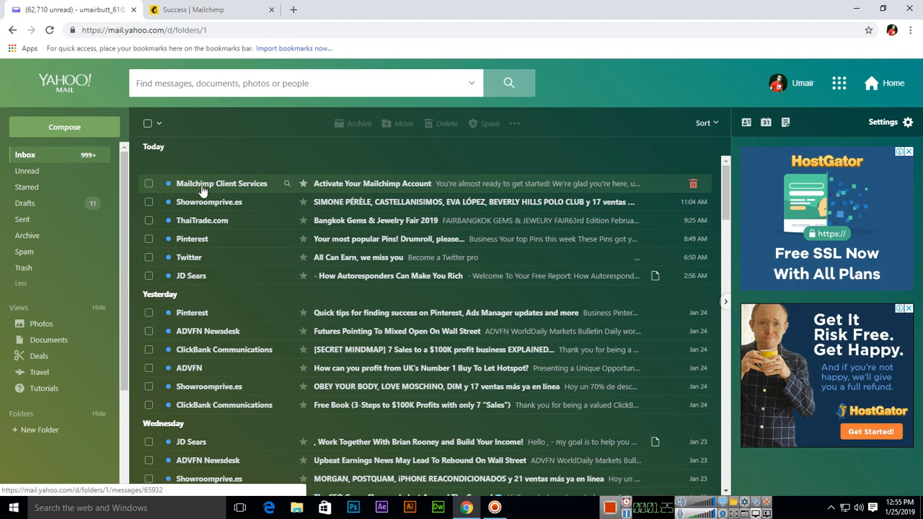
mouse_move(208, 191)
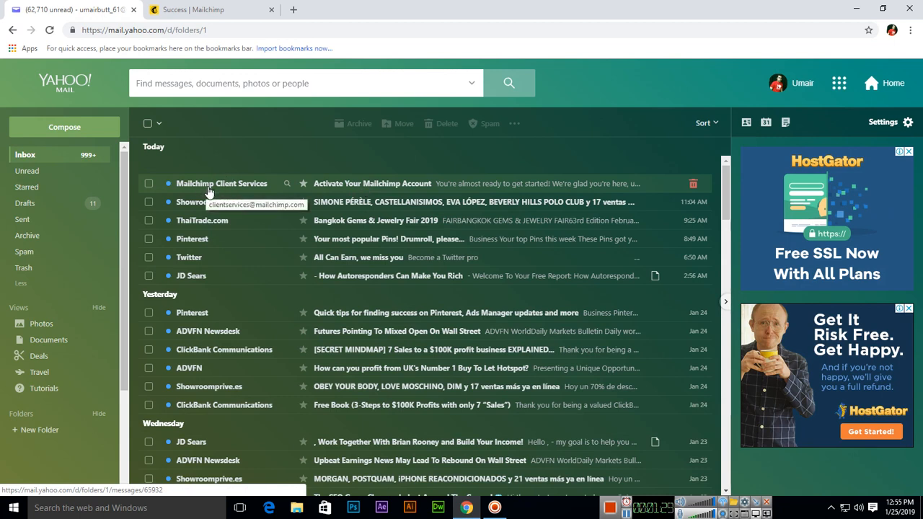
mouse_move(209, 194)
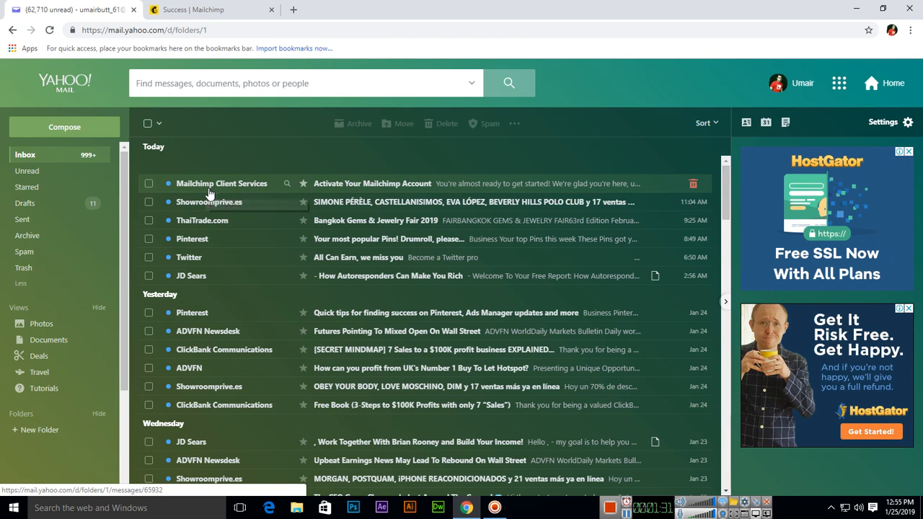
mouse_move(210, 193)
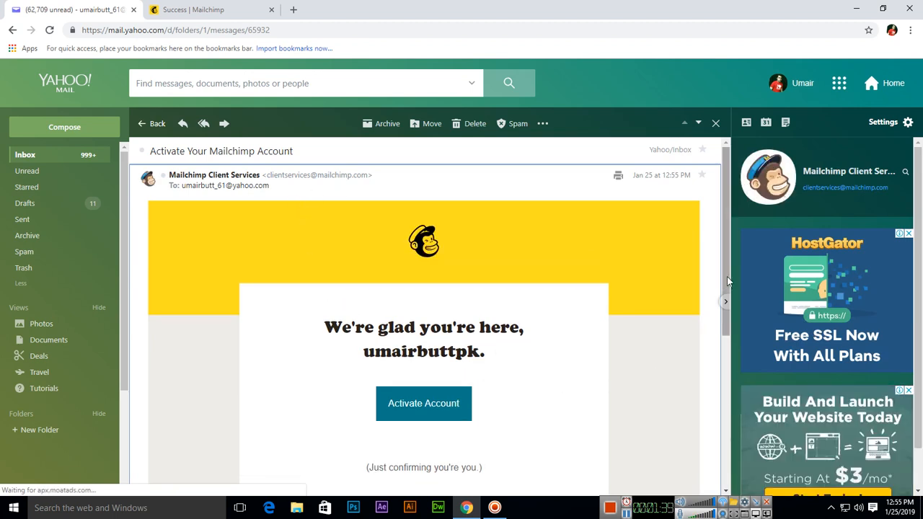
Follow the Activate Account link in the Mailchimp activation email
scroll(down, 3)
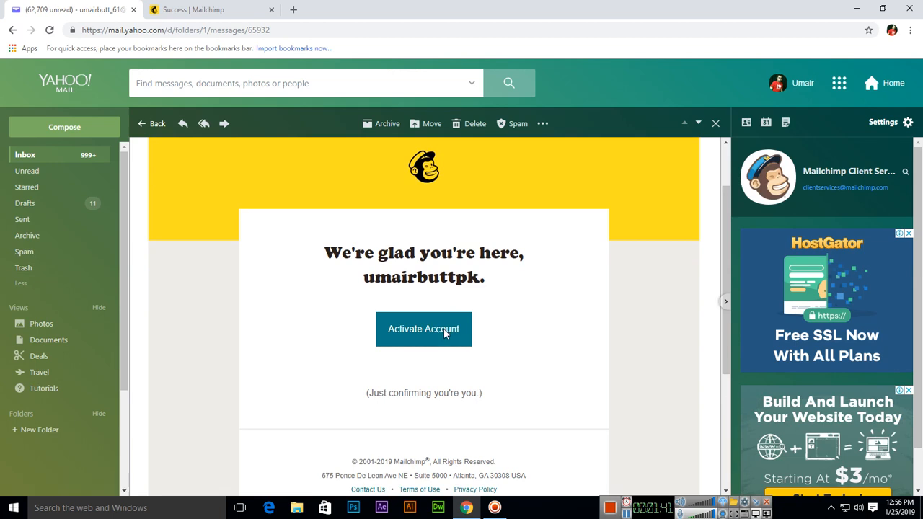
click(423, 329)
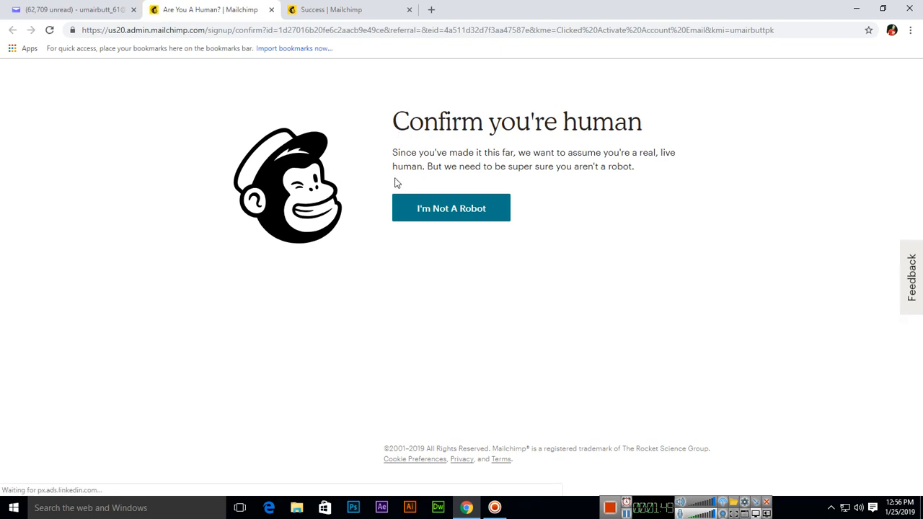
mouse_move(494, 178)
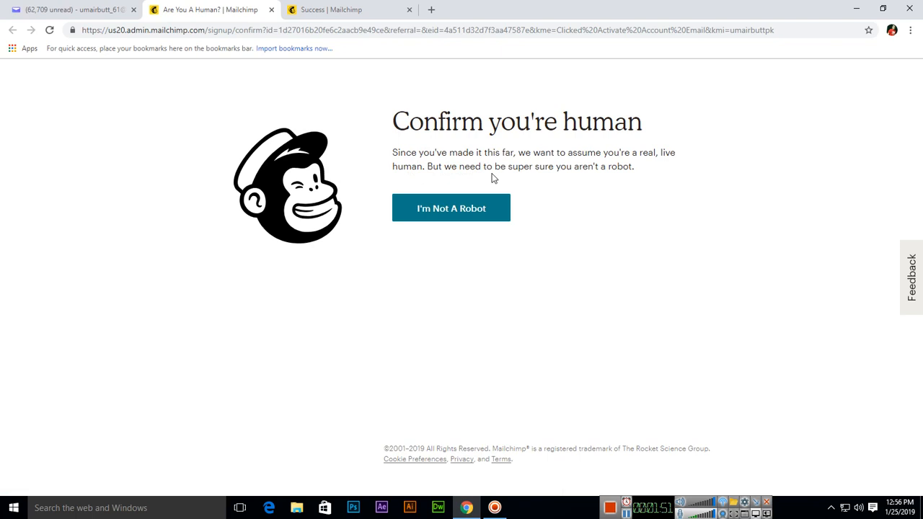
mouse_move(433, 216)
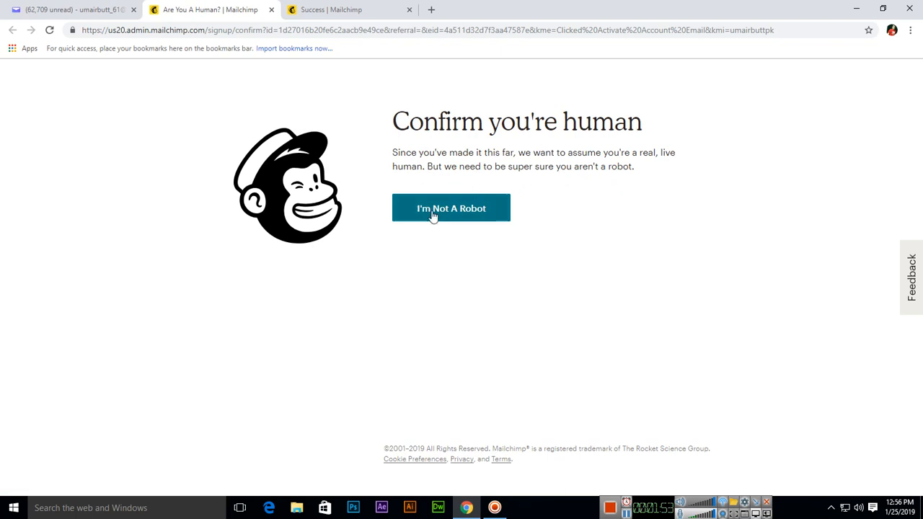
Pass the I'm Not A Robot check to reach the Welcome name page
click(450, 208)
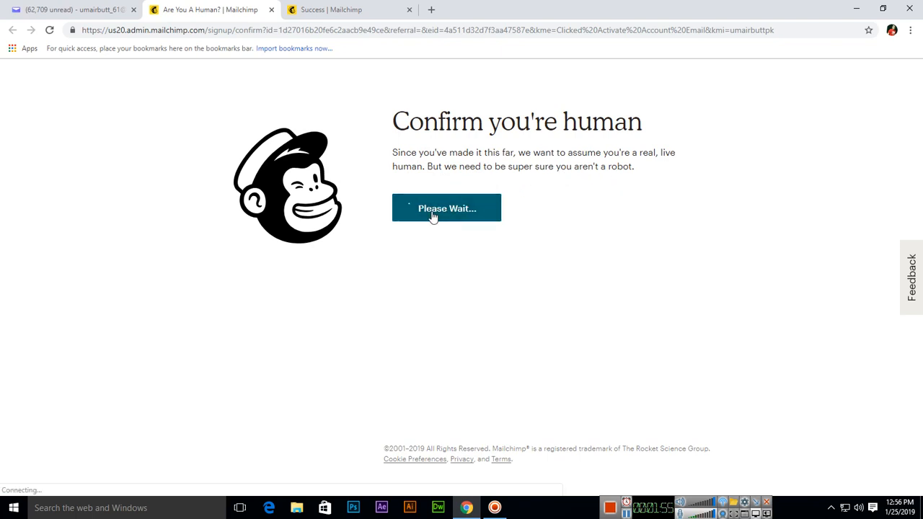
click(446, 209)
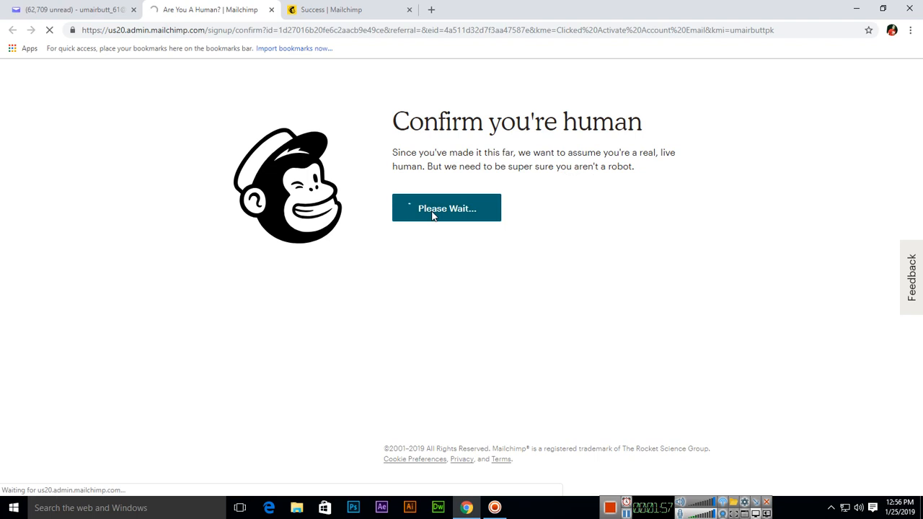
click(447, 209)
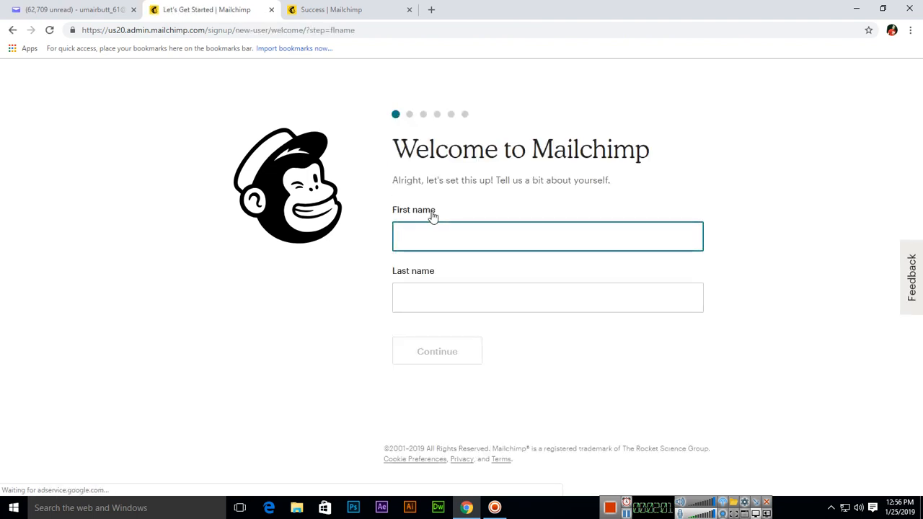
Enter the first and last name on the Welcome form and continue
text(kU)
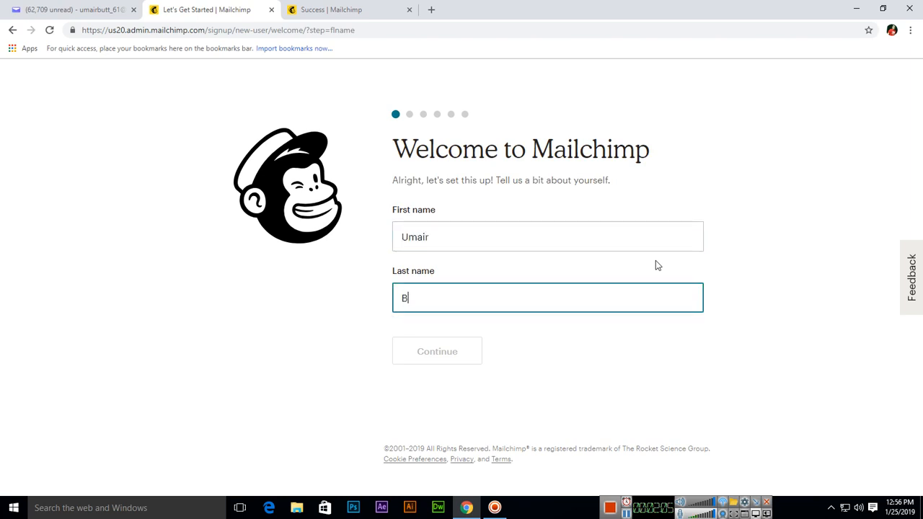
text(utt)
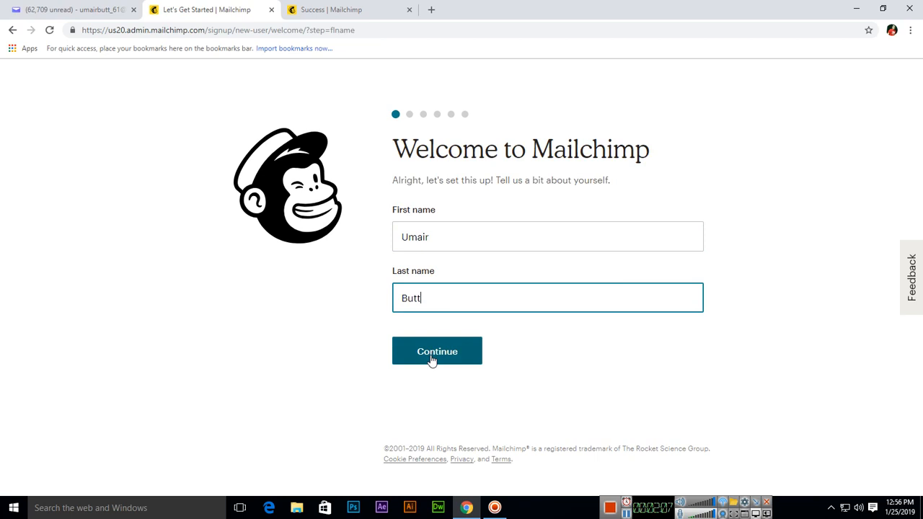
click(437, 351)
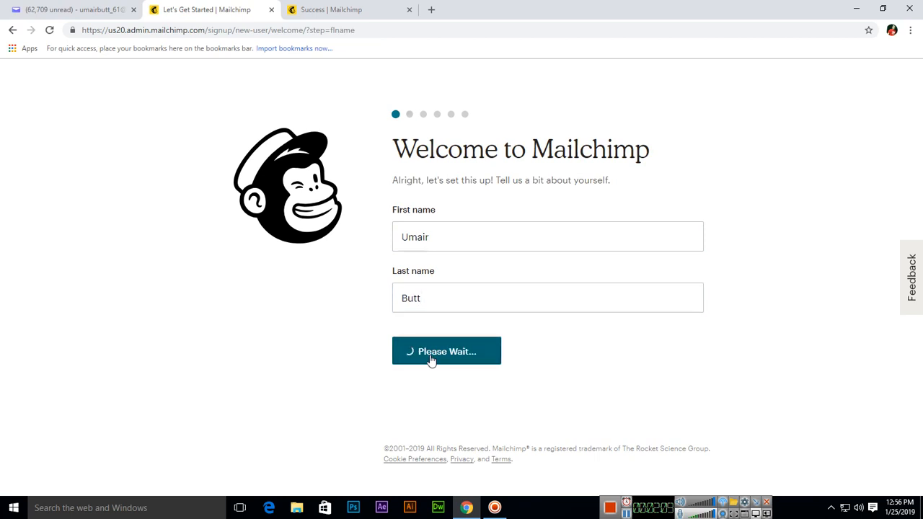
click(446, 351)
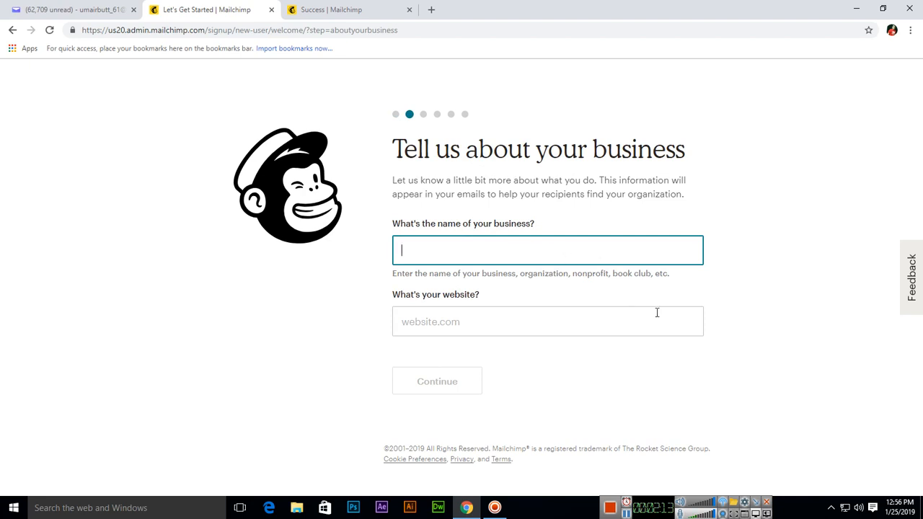
text(Umair B)
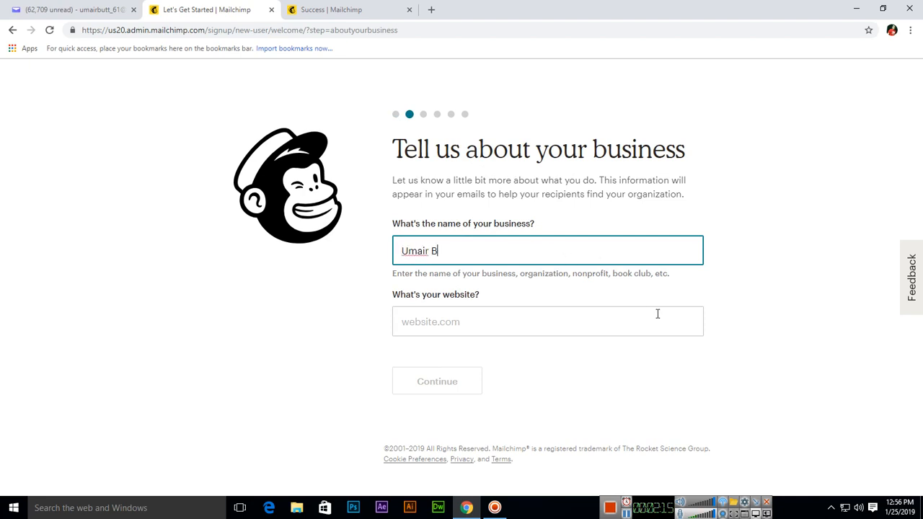
click(547, 321)
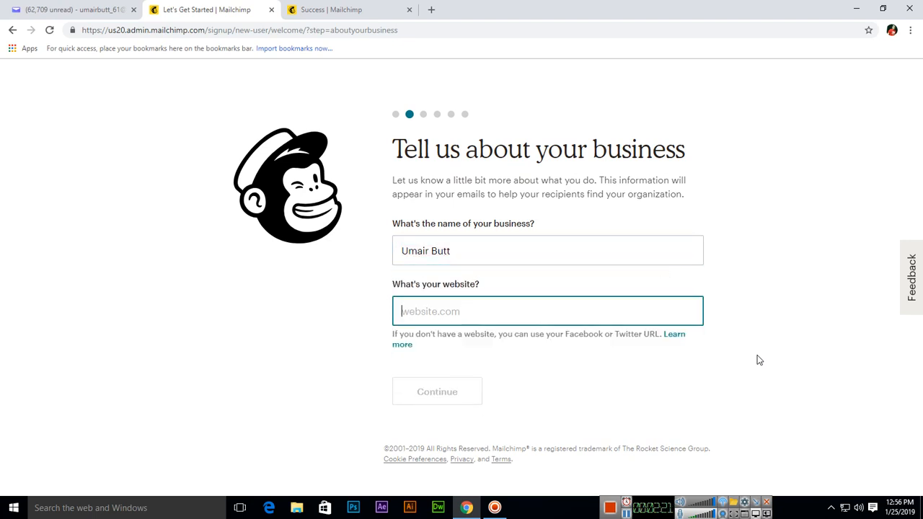
click(546, 250)
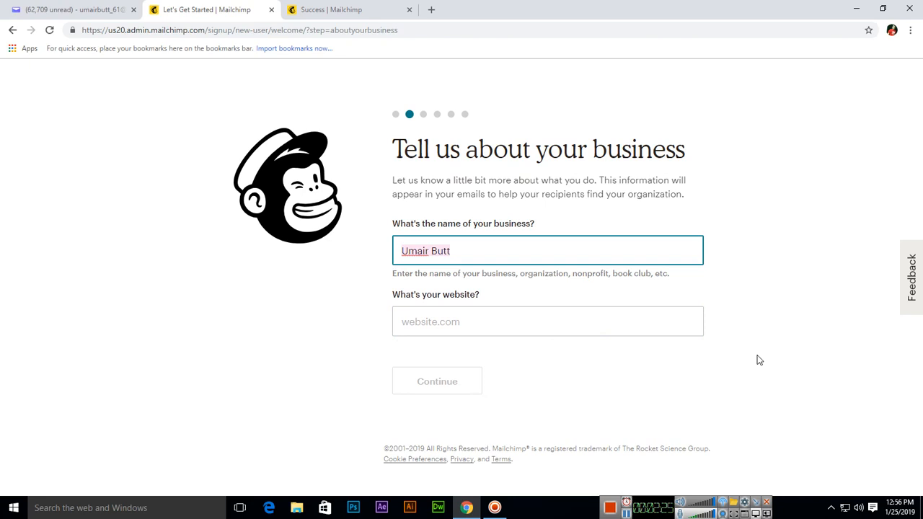
text(IOnlineCo)
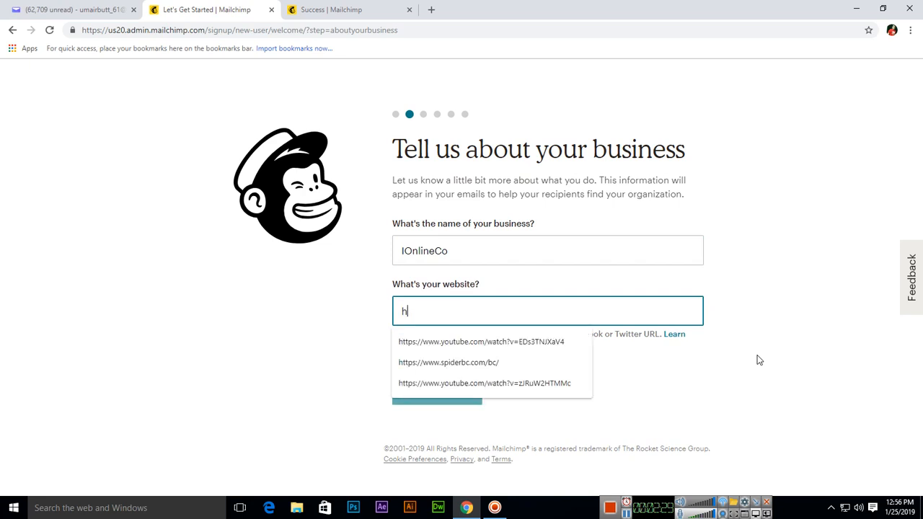
text(ttps://www)
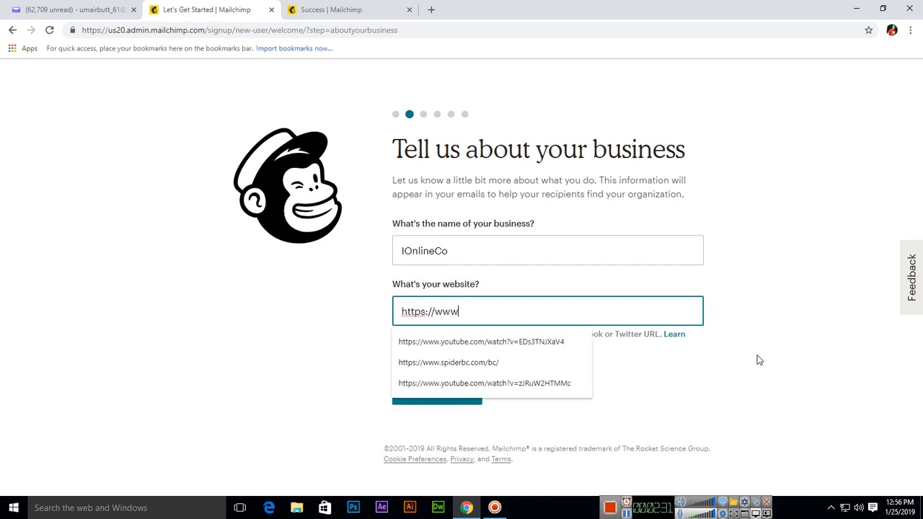
text(ionlineco)
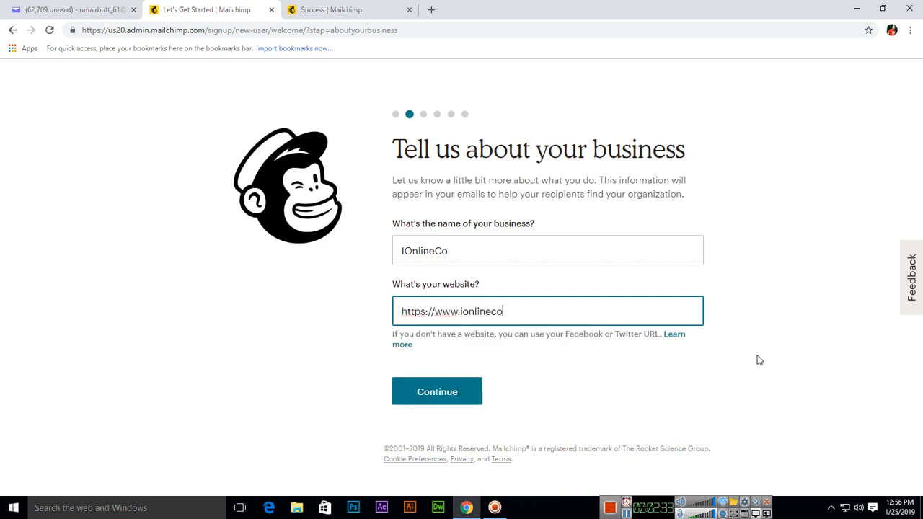
click(437, 390)
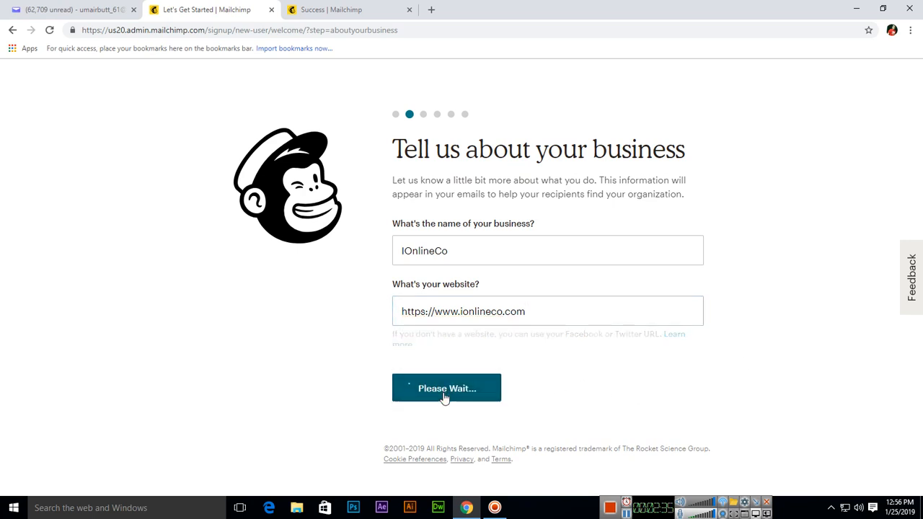
click(446, 388)
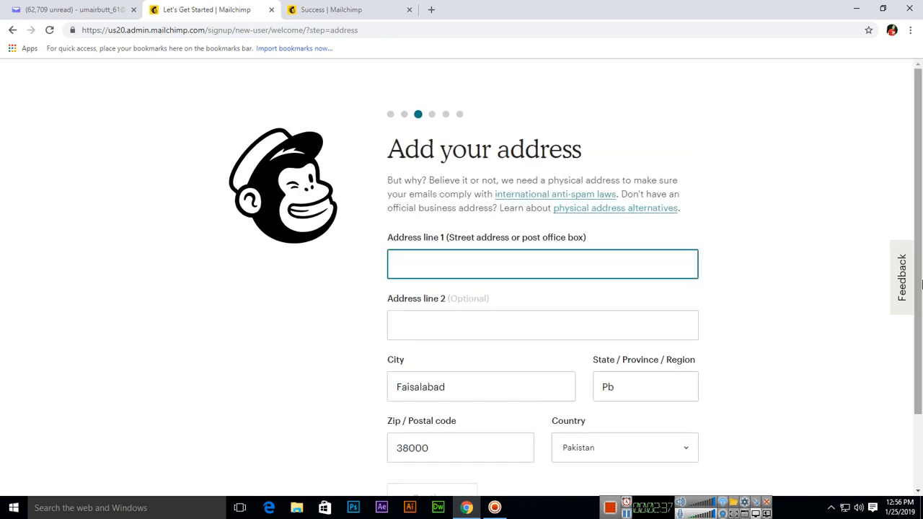
scroll(down, 3)
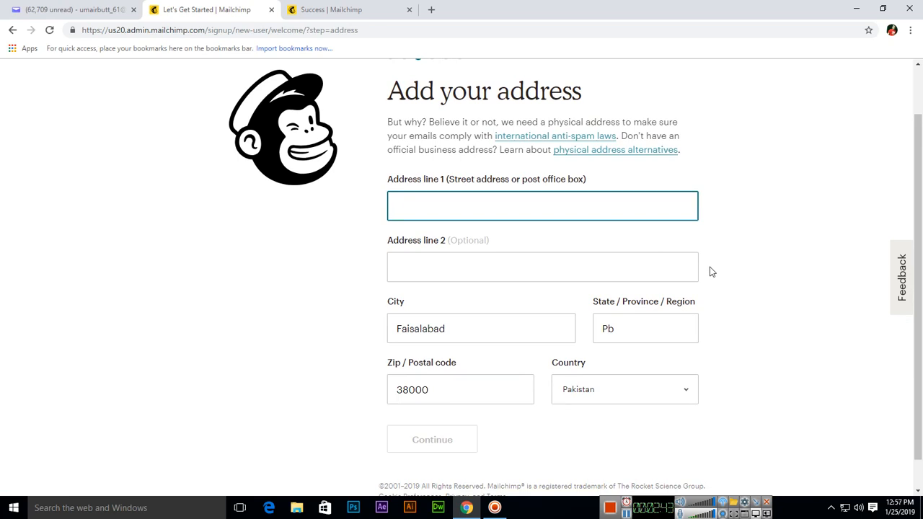
click(543, 206)
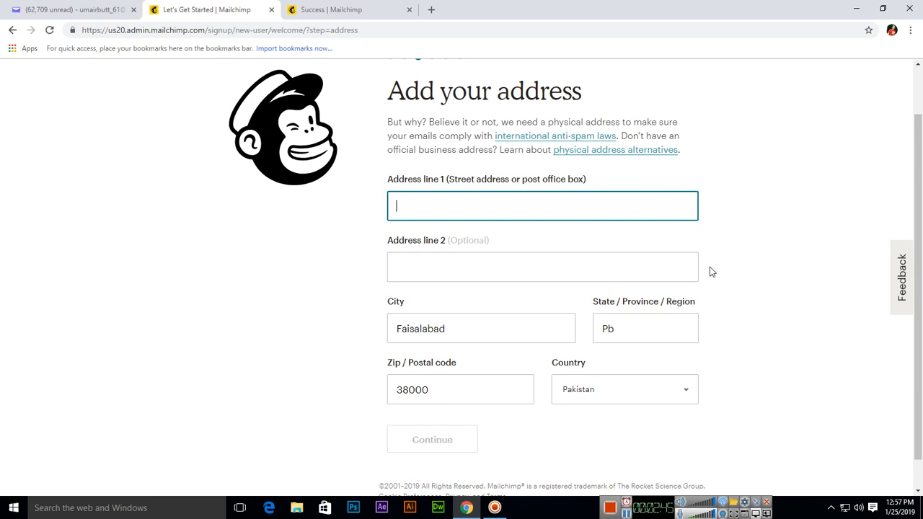
text(National Colony)
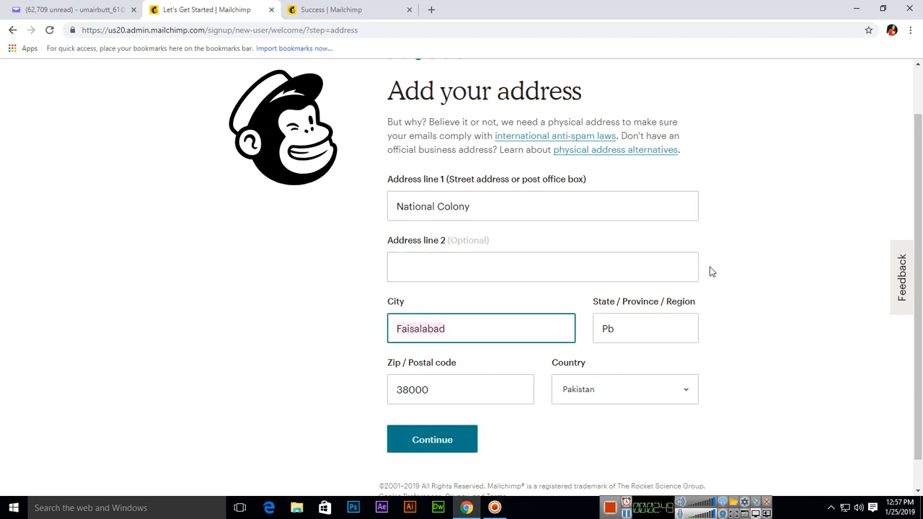
click(646, 328)
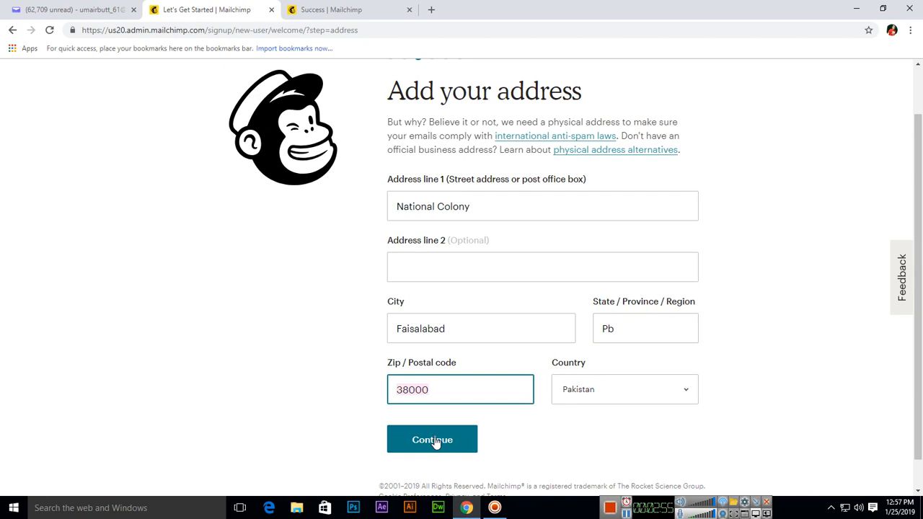
click(431, 439)
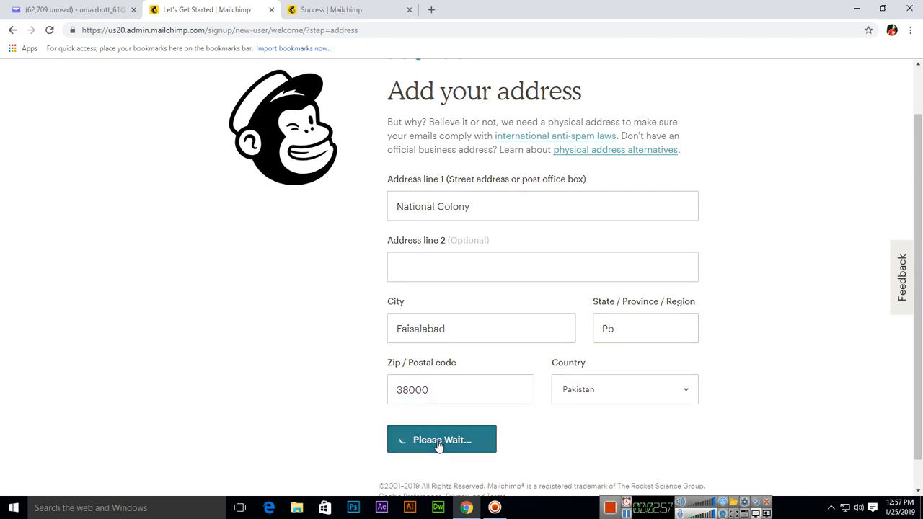
click(442, 438)
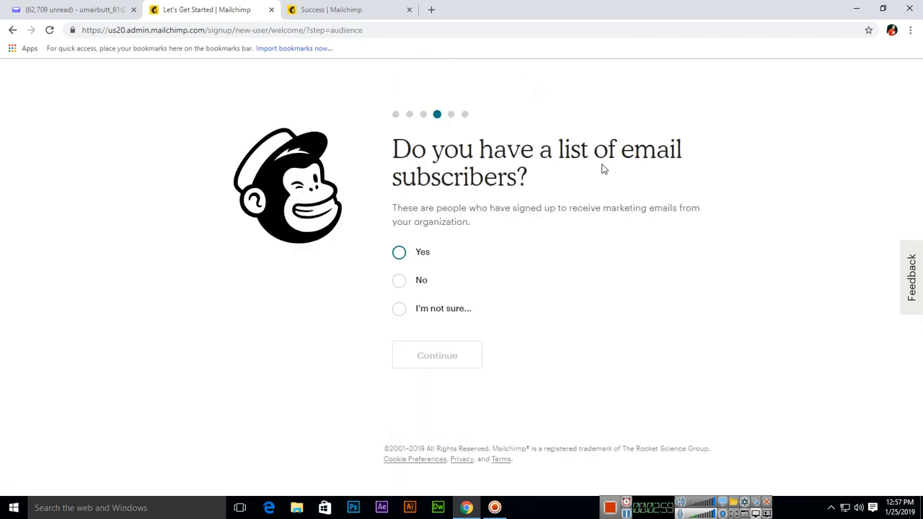
mouse_move(418, 288)
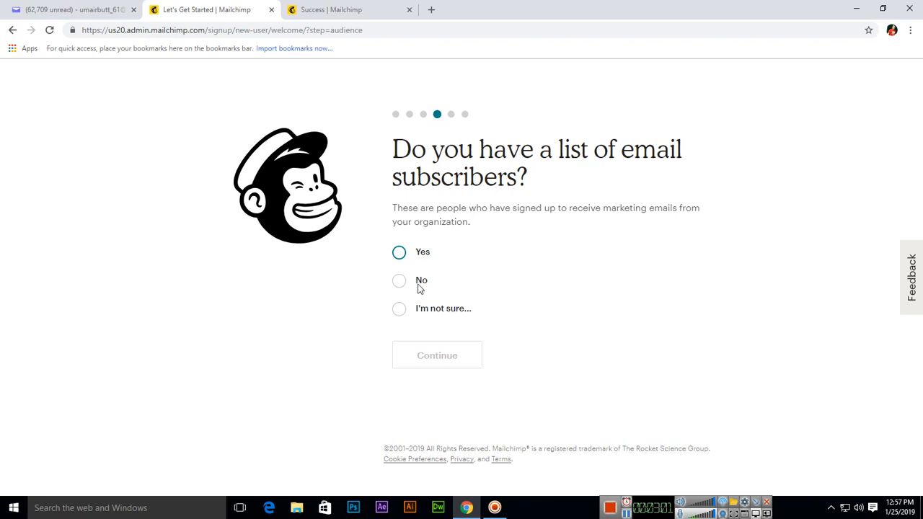
mouse_move(399, 285)
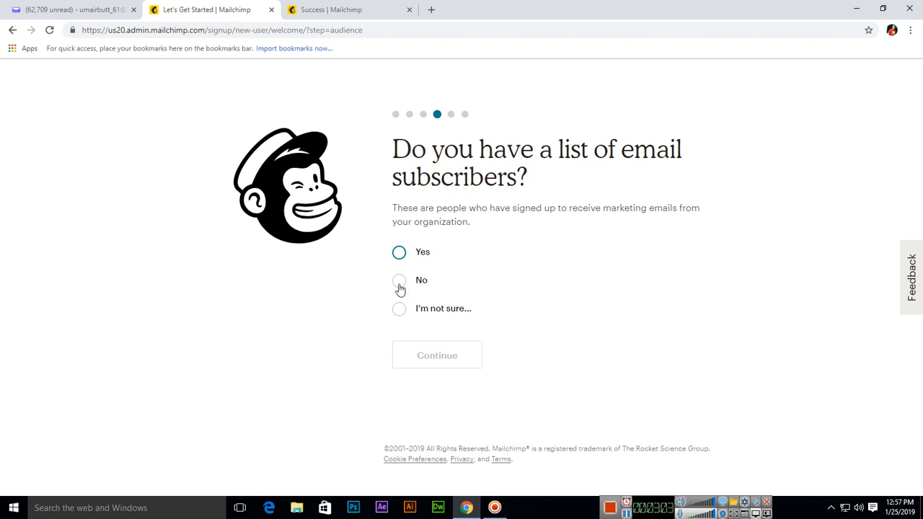
Answer No to having an email subscriber list and continue
click(398, 279)
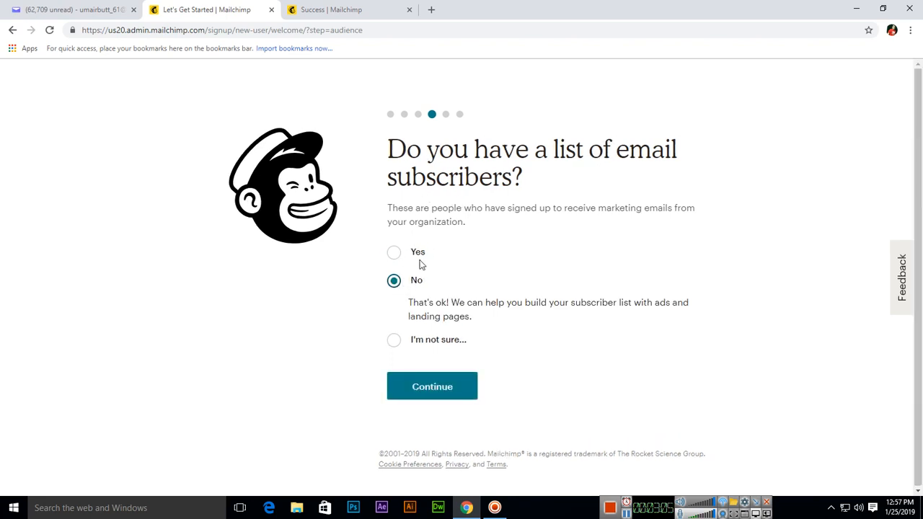
mouse_move(436, 217)
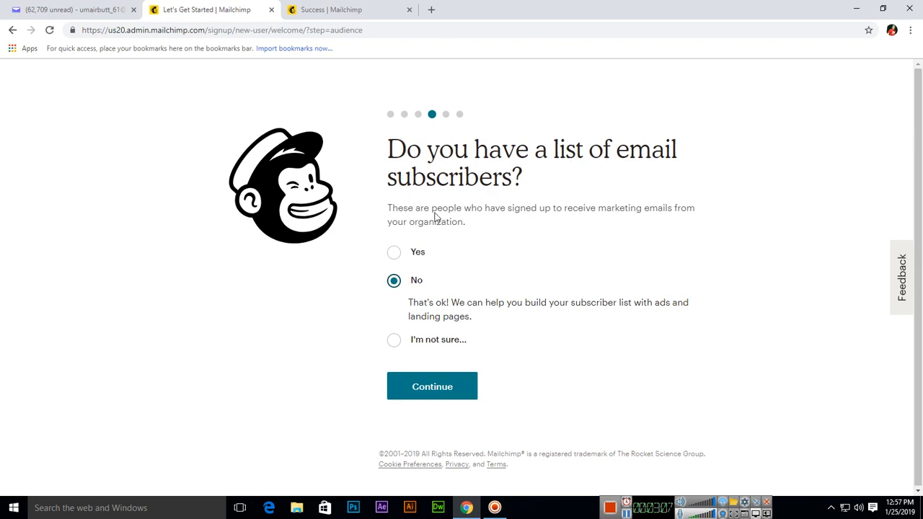
mouse_move(458, 364)
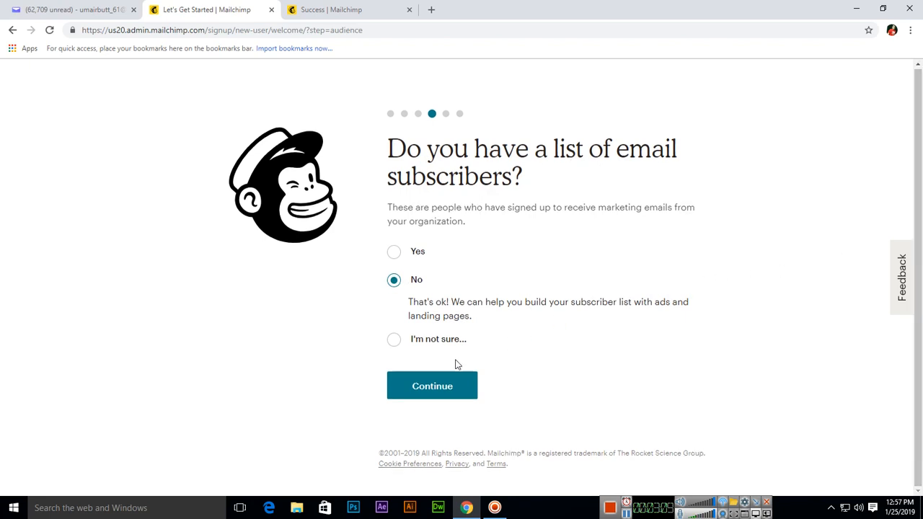
click(432, 386)
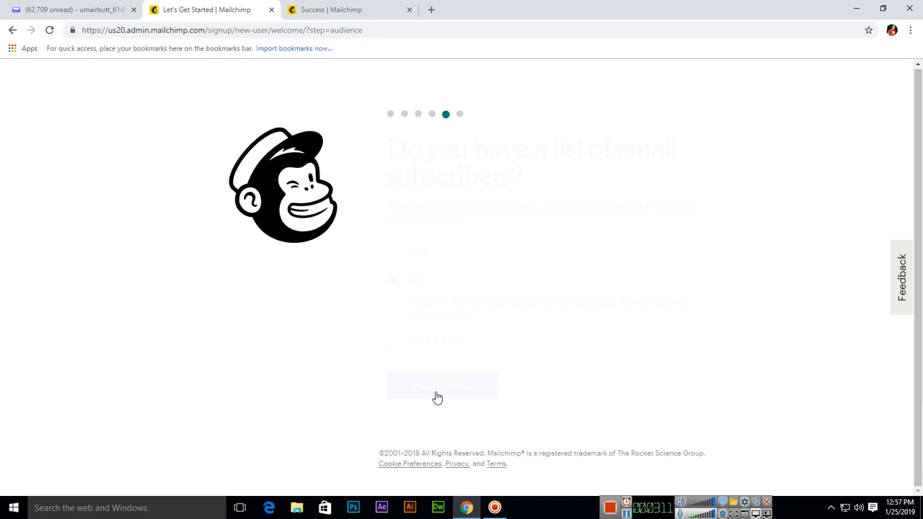
click(441, 385)
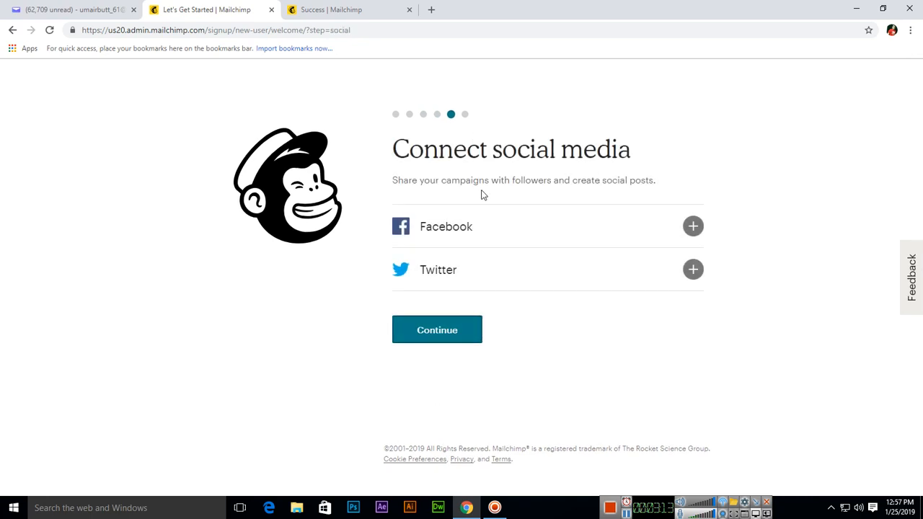
mouse_move(392, 180)
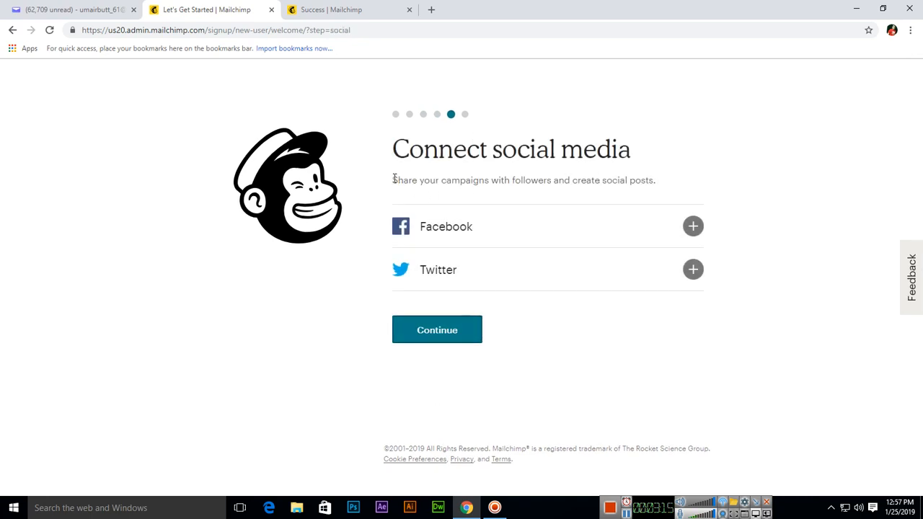
mouse_move(621, 194)
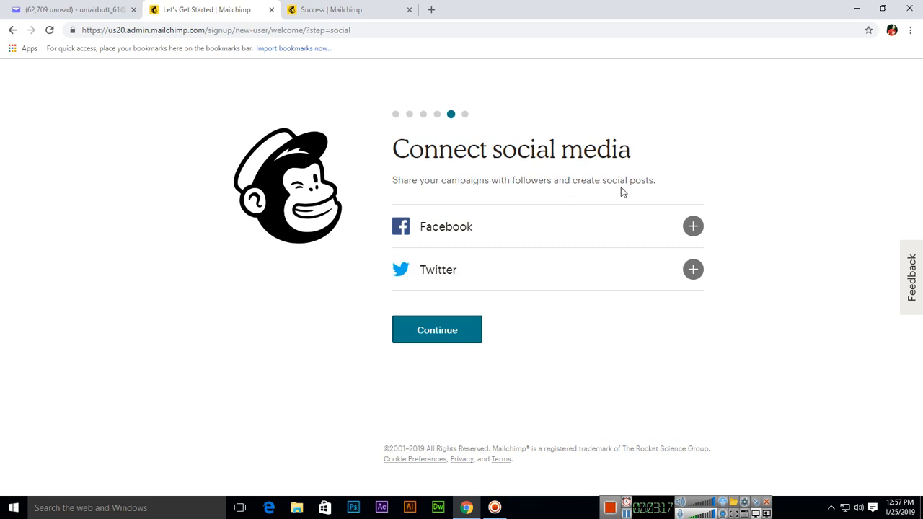
mouse_move(464, 230)
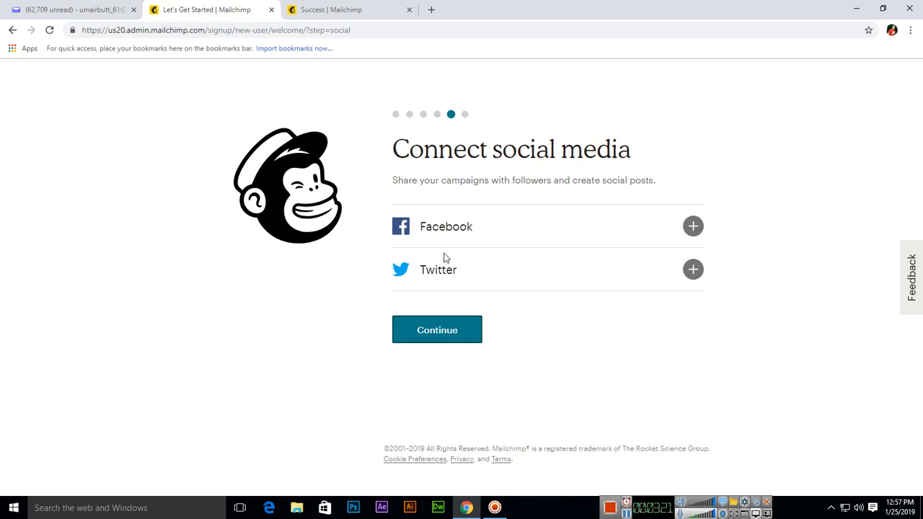
Continue past Connect social media without linking Facebook or Twitter
click(437, 328)
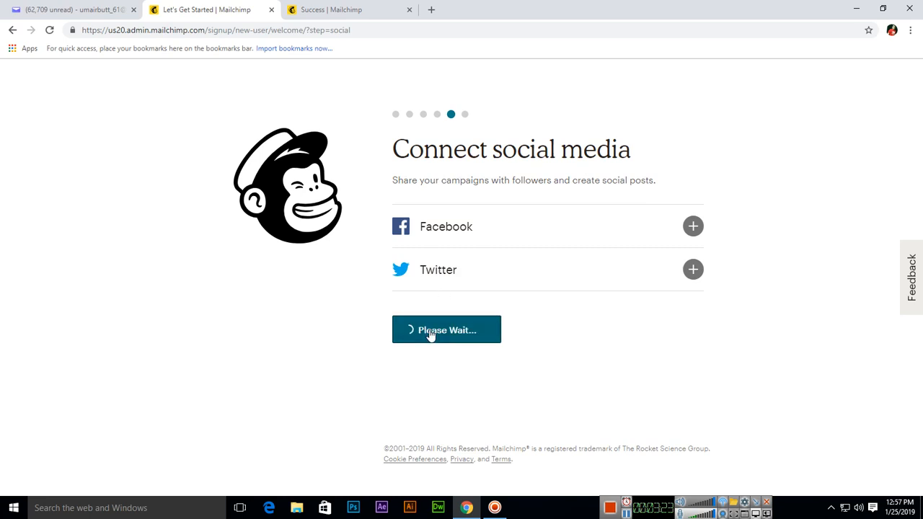
click(446, 329)
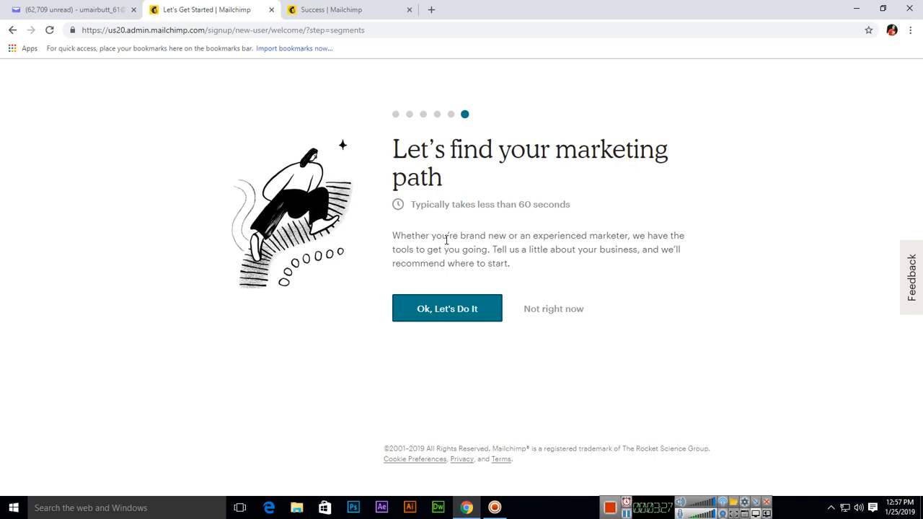
mouse_move(564, 247)
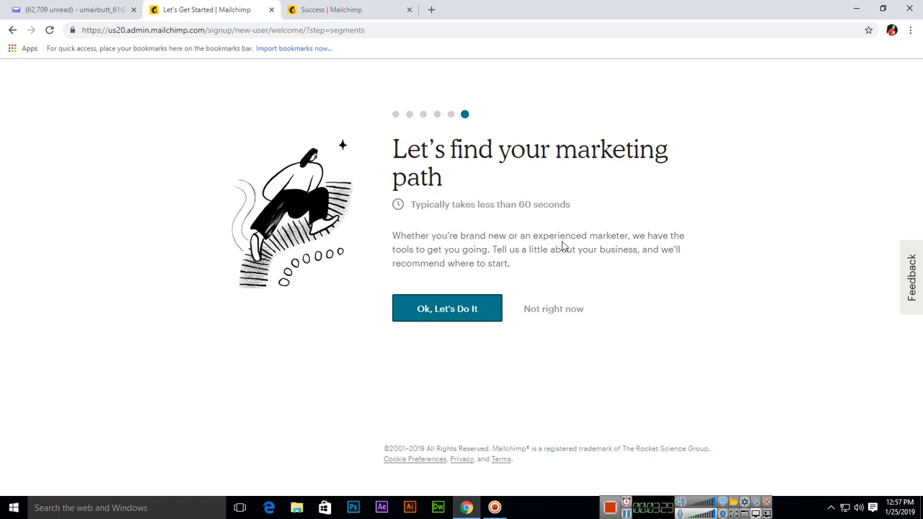
mouse_move(482, 255)
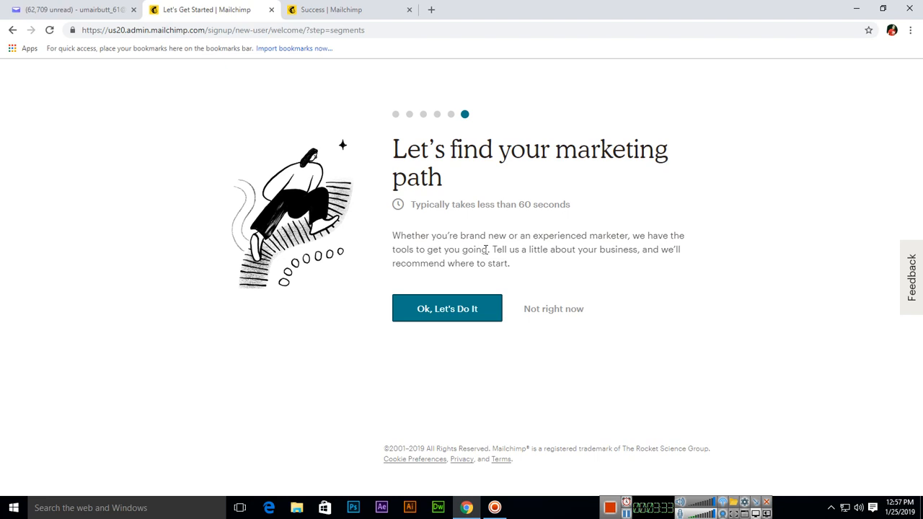
mouse_move(465, 264)
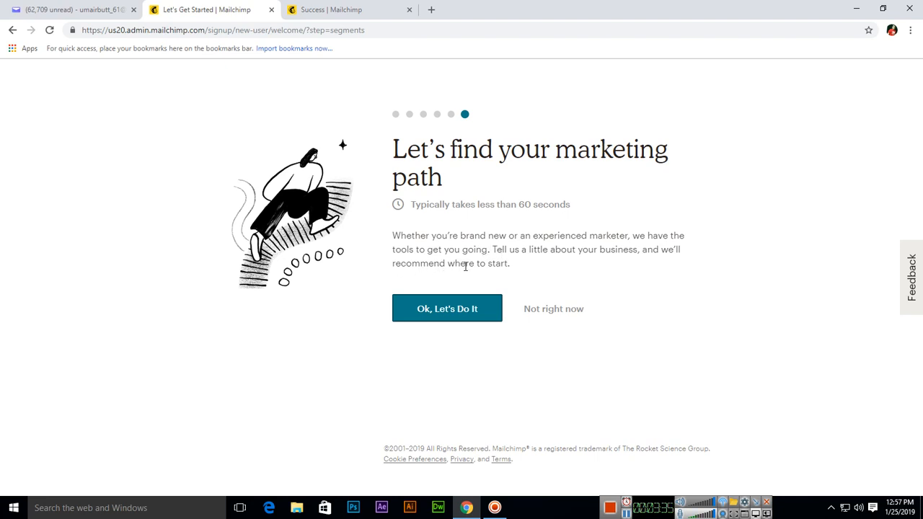
mouse_move(490, 249)
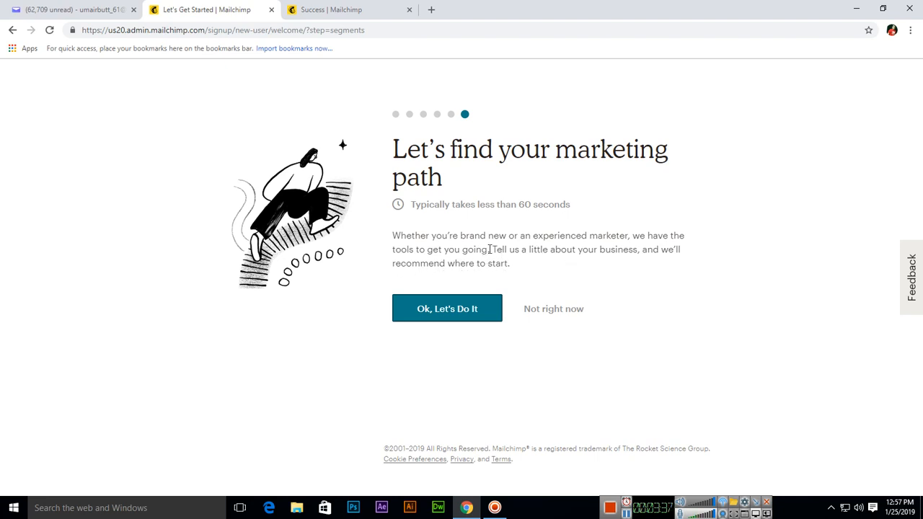
mouse_move(457, 175)
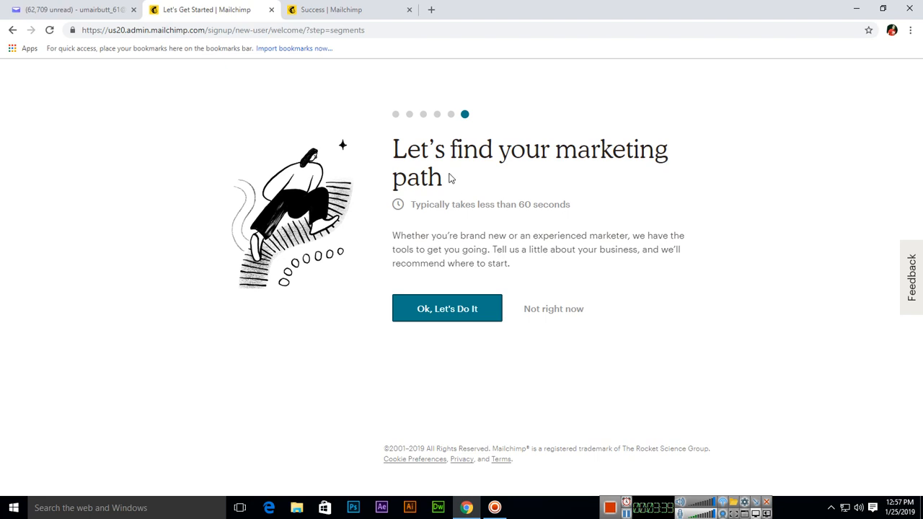
mouse_move(545, 313)
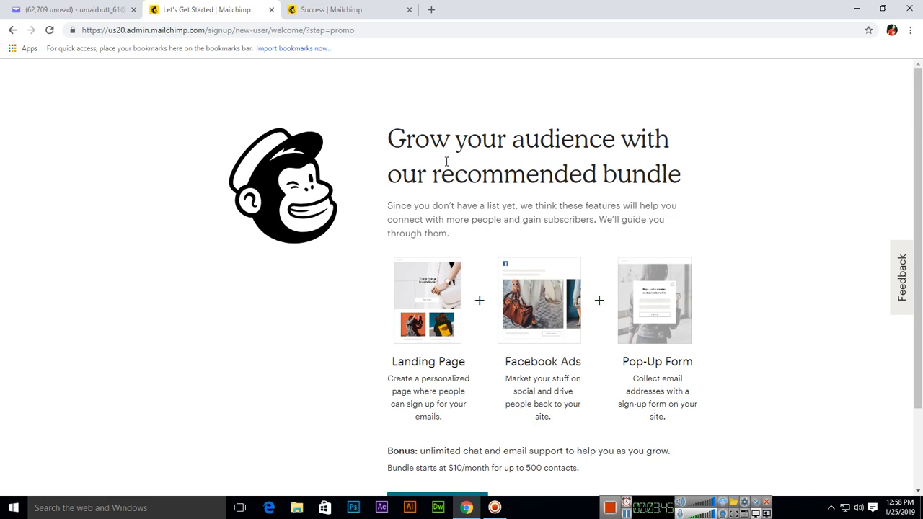
mouse_move(919, 187)
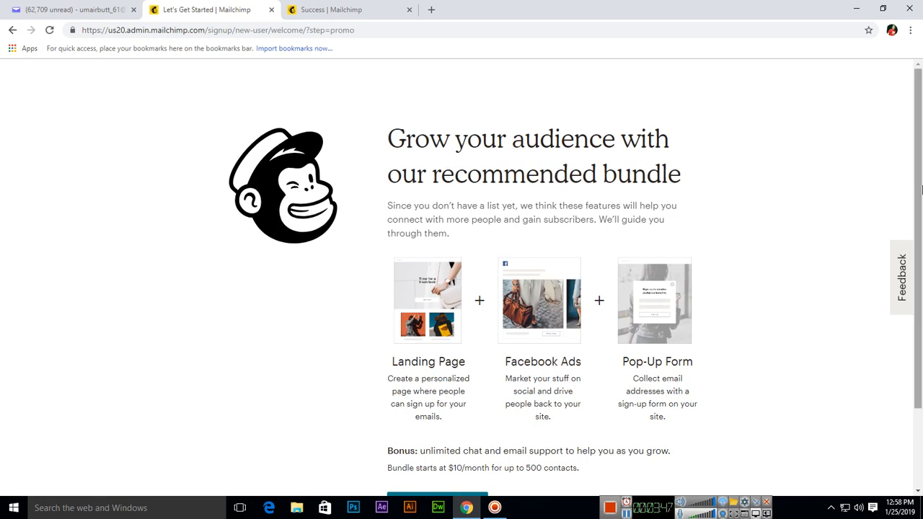
Choose 'Not right now' on the bundle offer instead of Add Bundle
scroll(down, 3)
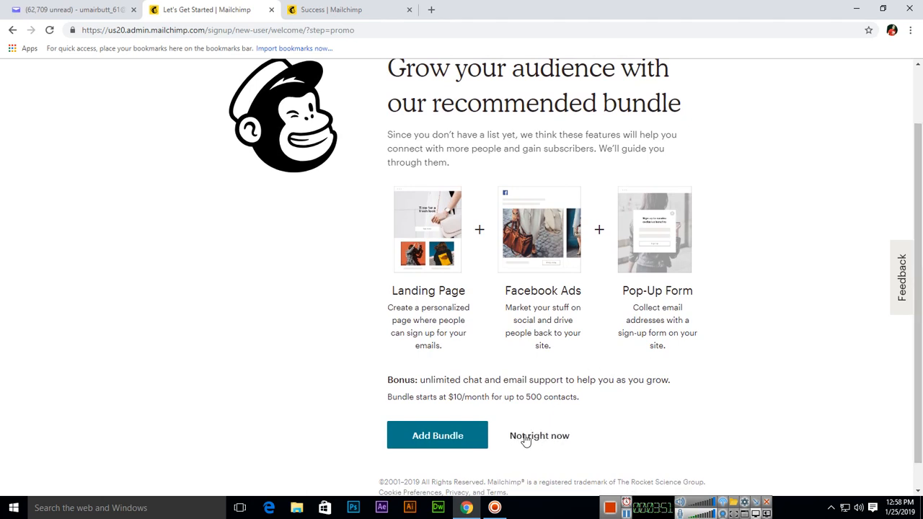
click(538, 436)
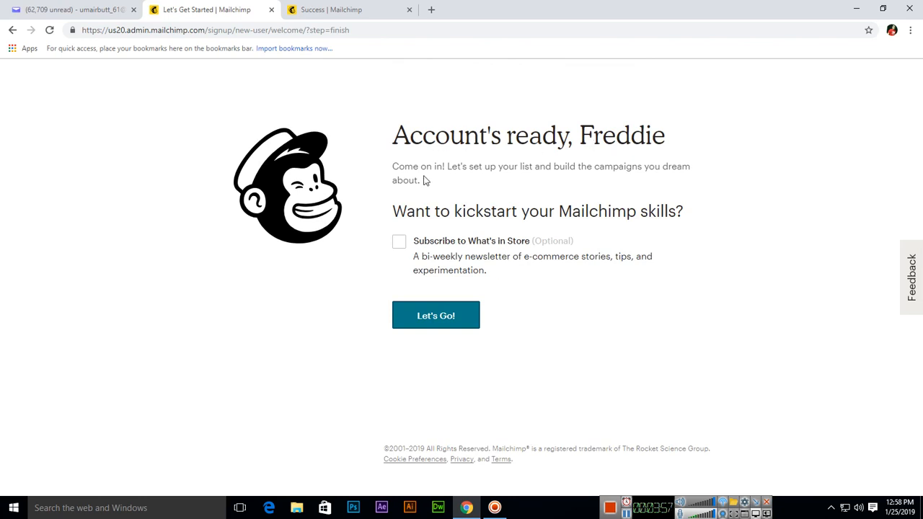
mouse_move(516, 181)
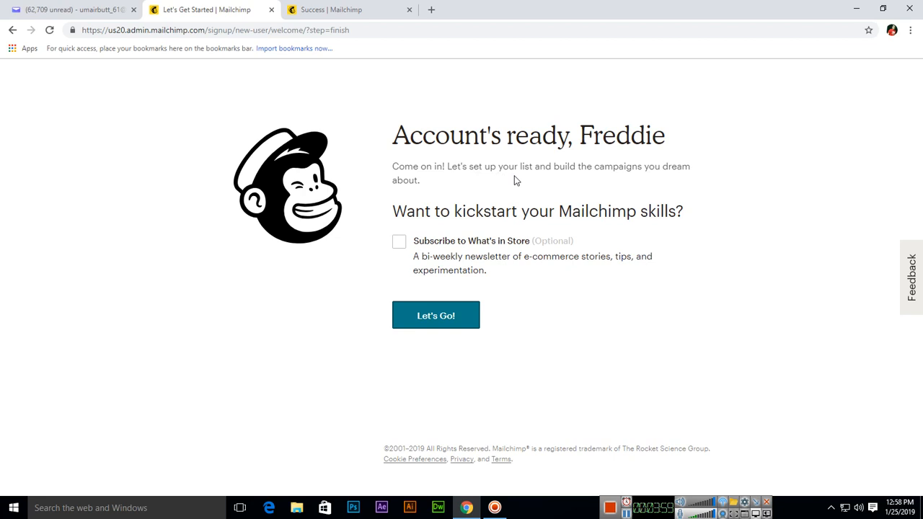
mouse_move(427, 190)
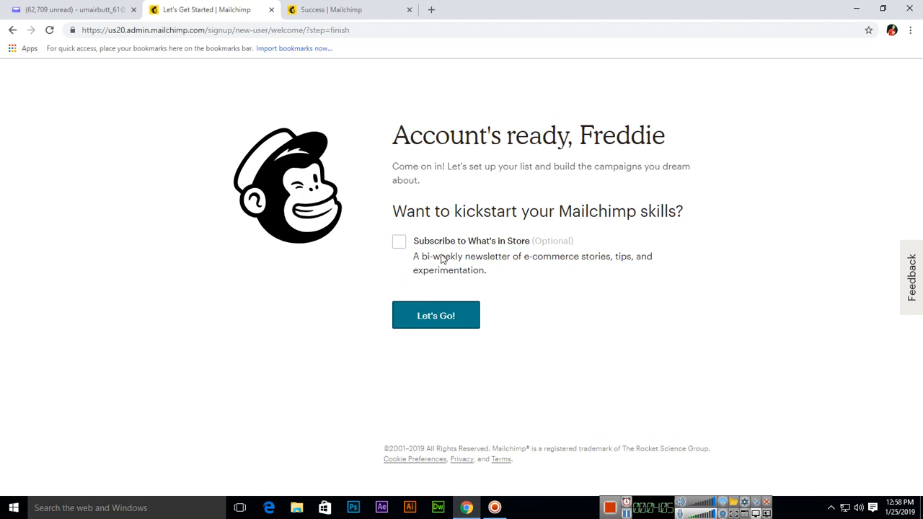
mouse_move(446, 263)
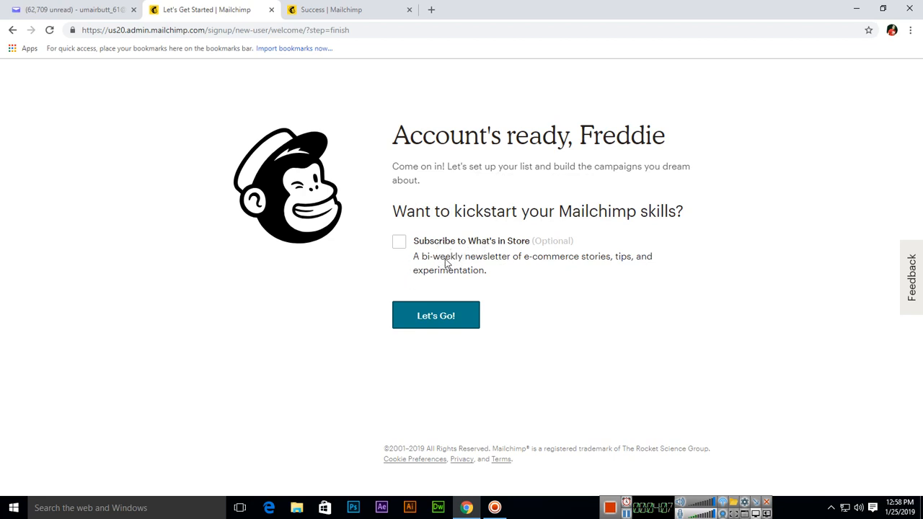
mouse_move(529, 268)
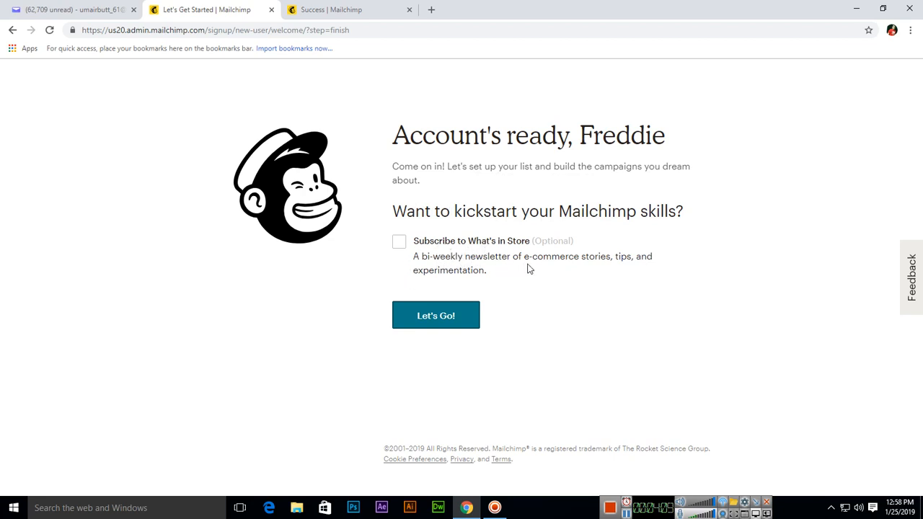
mouse_move(403, 249)
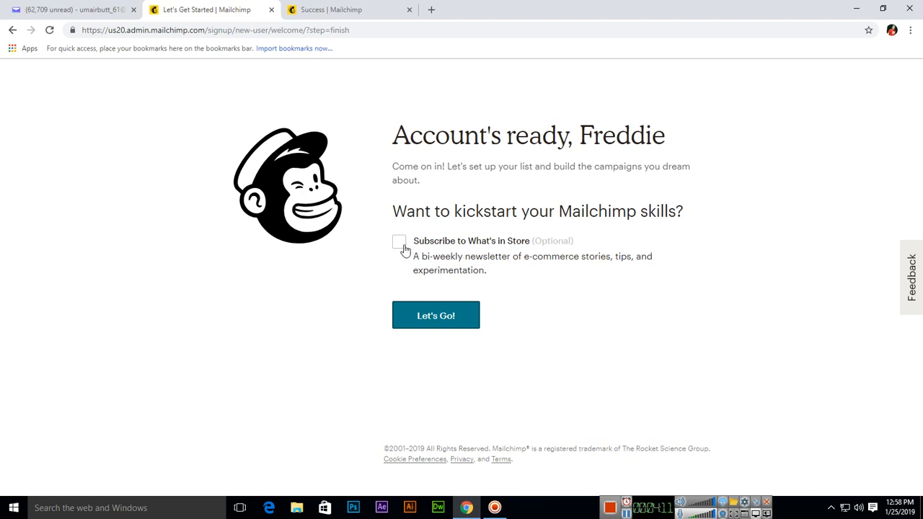
Subscribe to the What's in Store newsletter and complete setup with Let's Go!
click(398, 241)
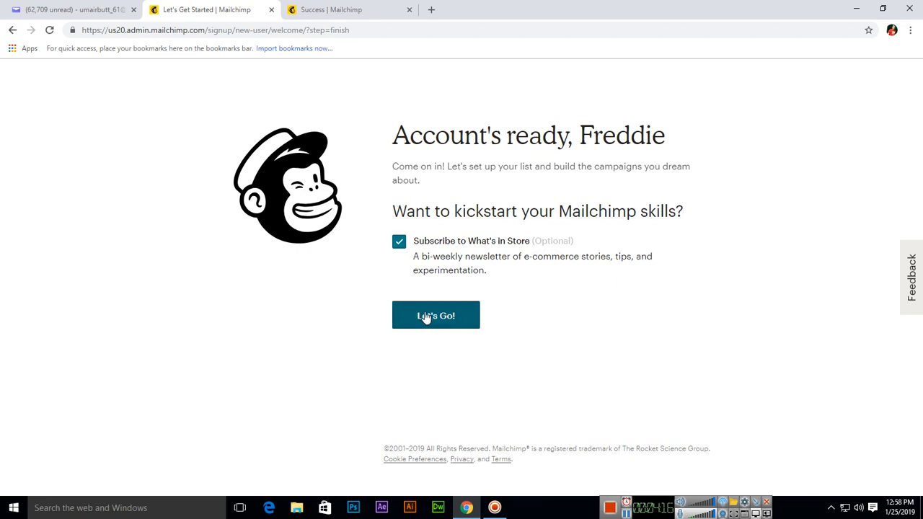
click(436, 314)
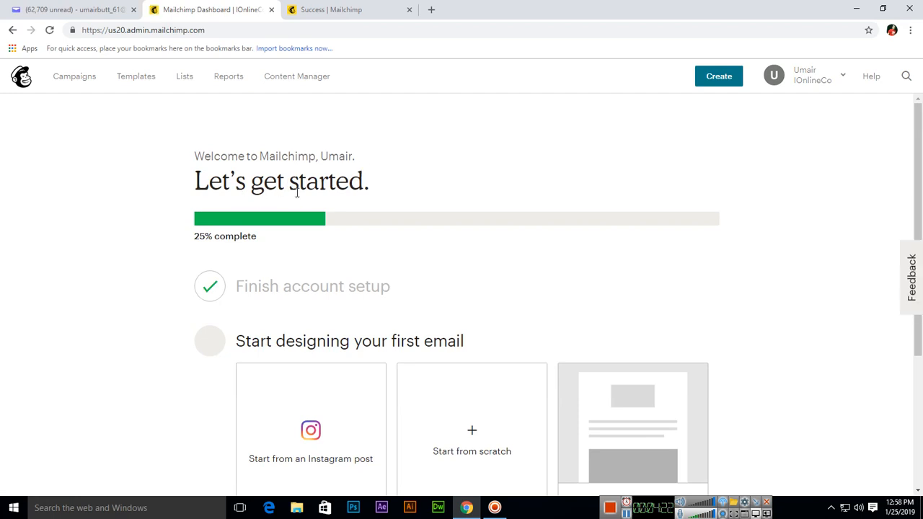
mouse_move(919, 198)
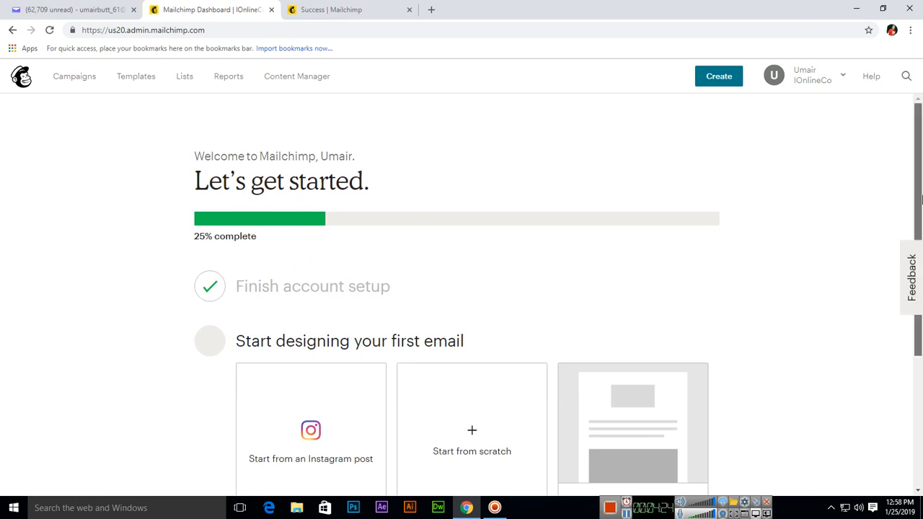
scroll(down, 3)
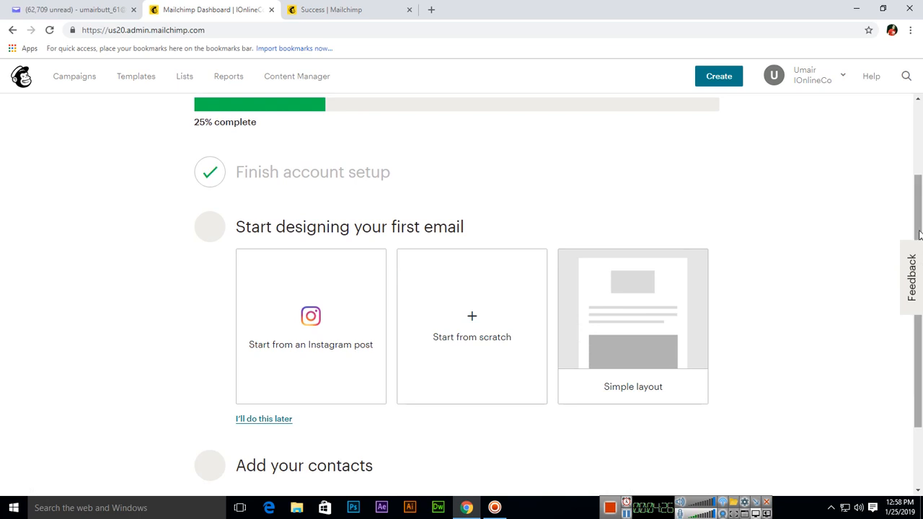
scroll(down, 3)
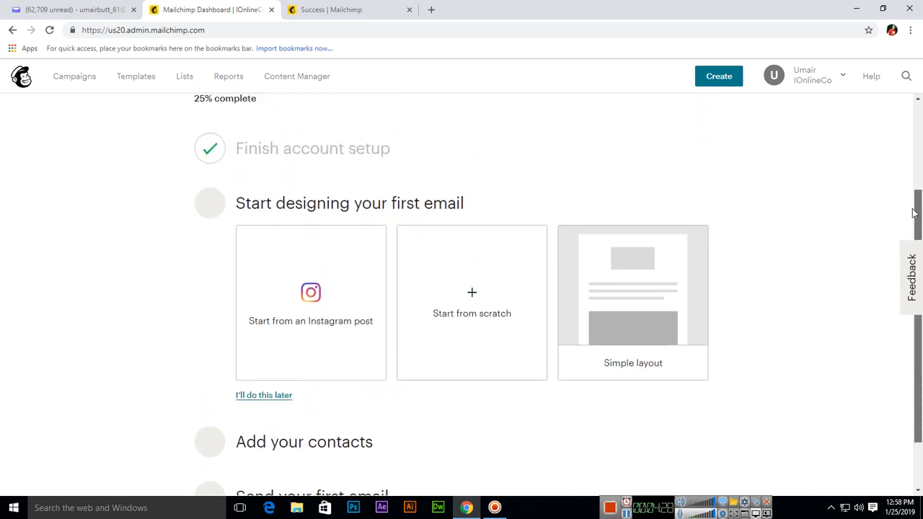
scroll(up, 3)
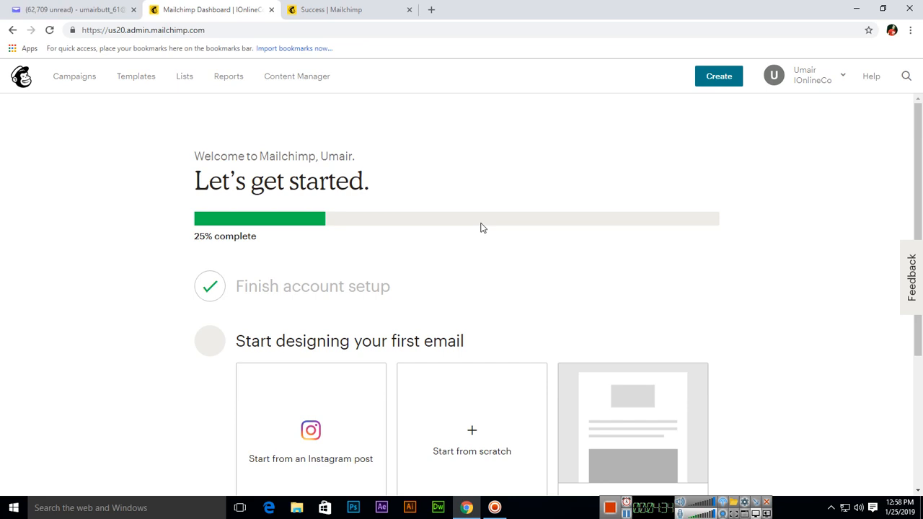
mouse_move(494, 177)
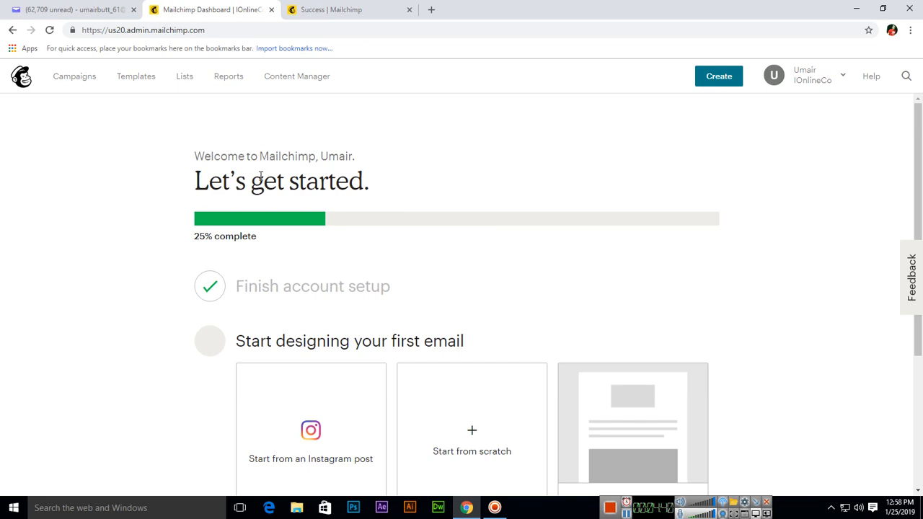
mouse_move(449, 254)
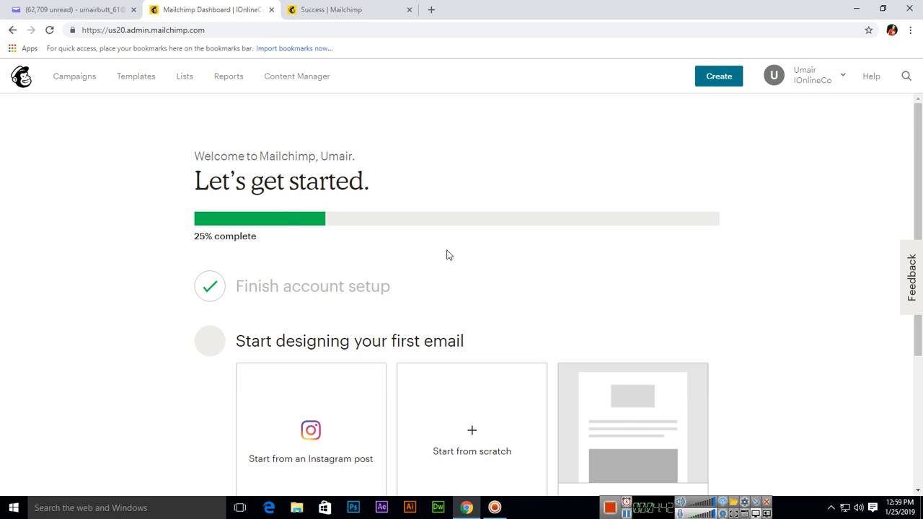